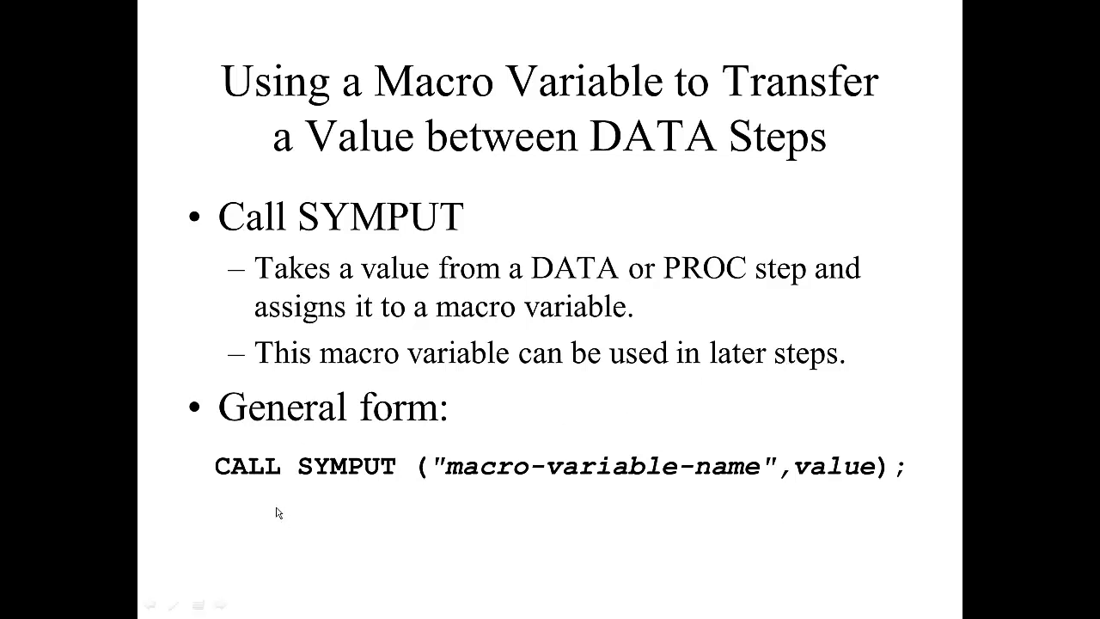
{"action": "mouse_move", "coordinate": [251, 491]}
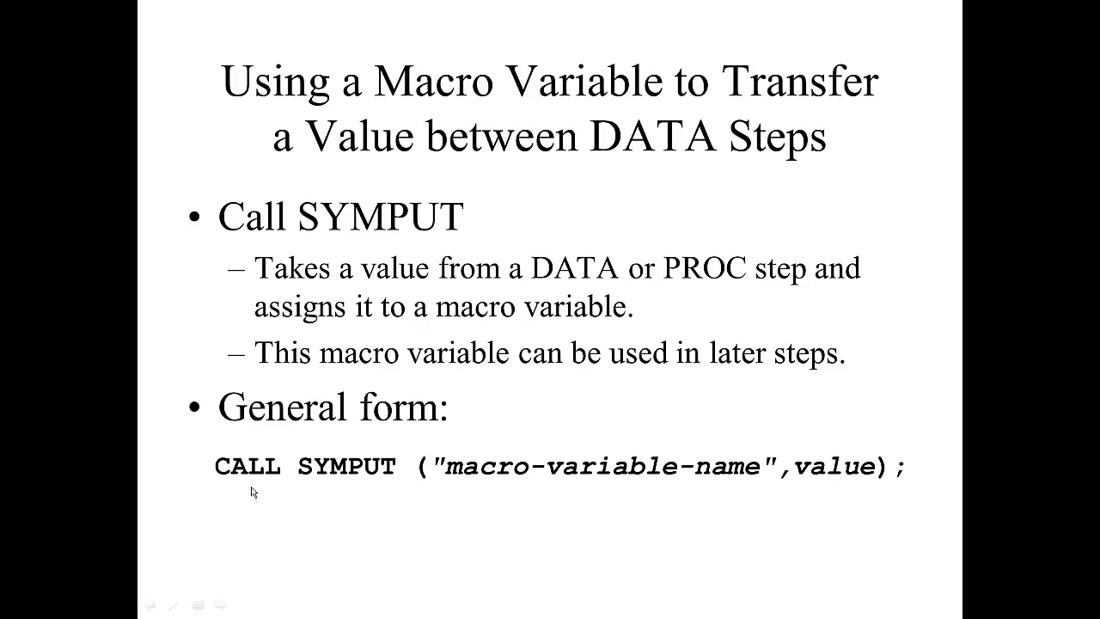
{"action": "mouse_move", "coordinate": [445, 495]}
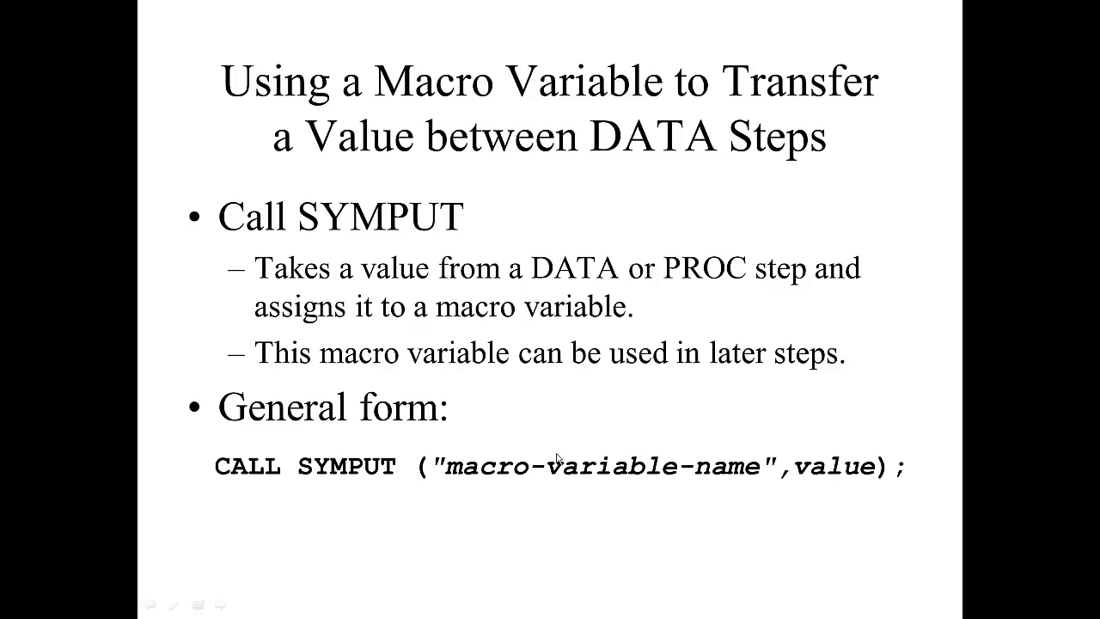
{"action": "mouse_move", "coordinate": [791, 492]}
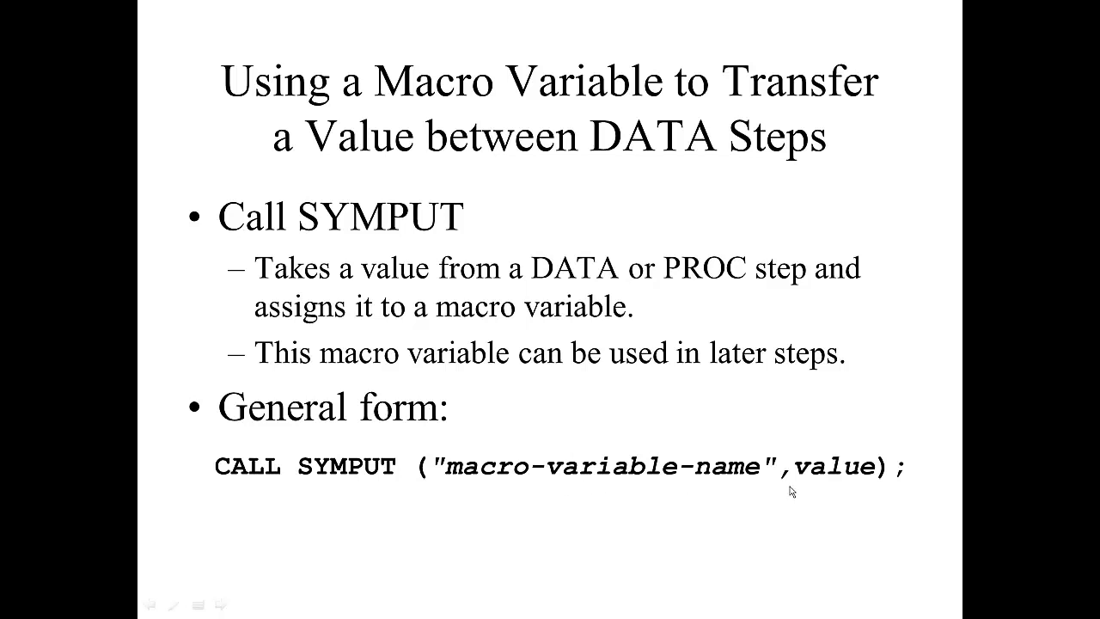
{"action": "mouse_move", "coordinate": [815, 485]}
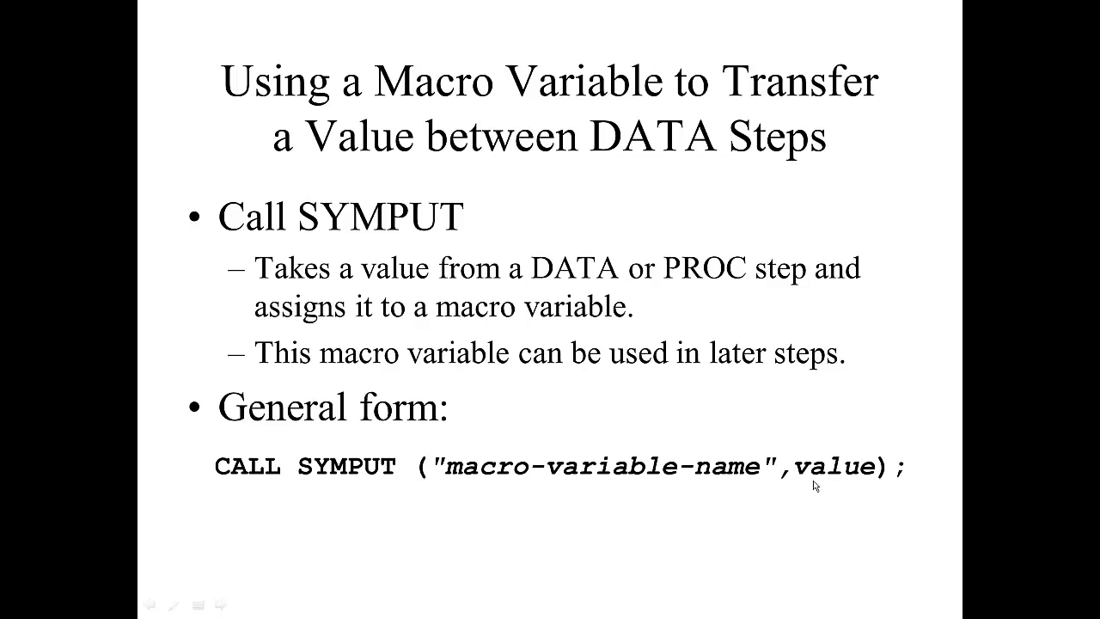
{"action": "mouse_move", "coordinate": [783, 471]}
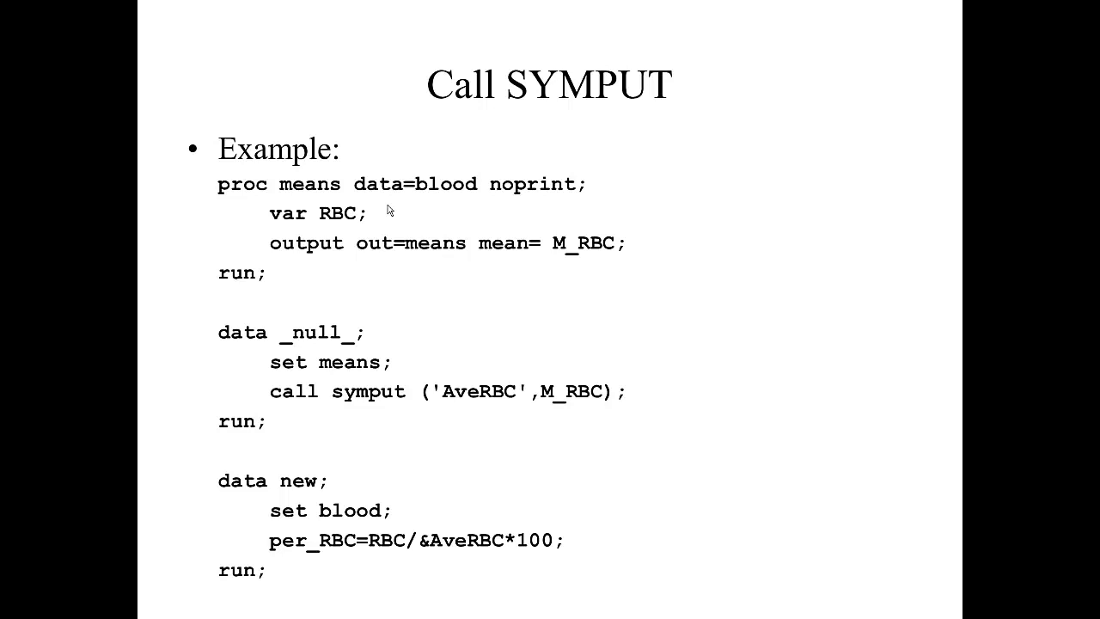
{"action": "mouse_move", "coordinate": [468, 248]}
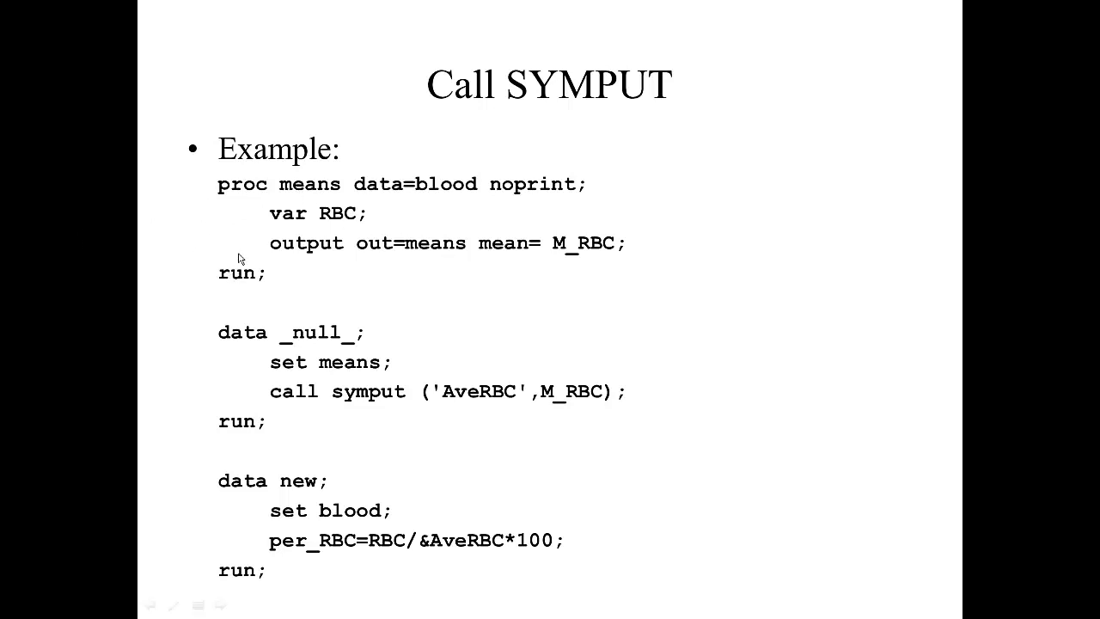
{"action": "mouse_move", "coordinate": [406, 268]}
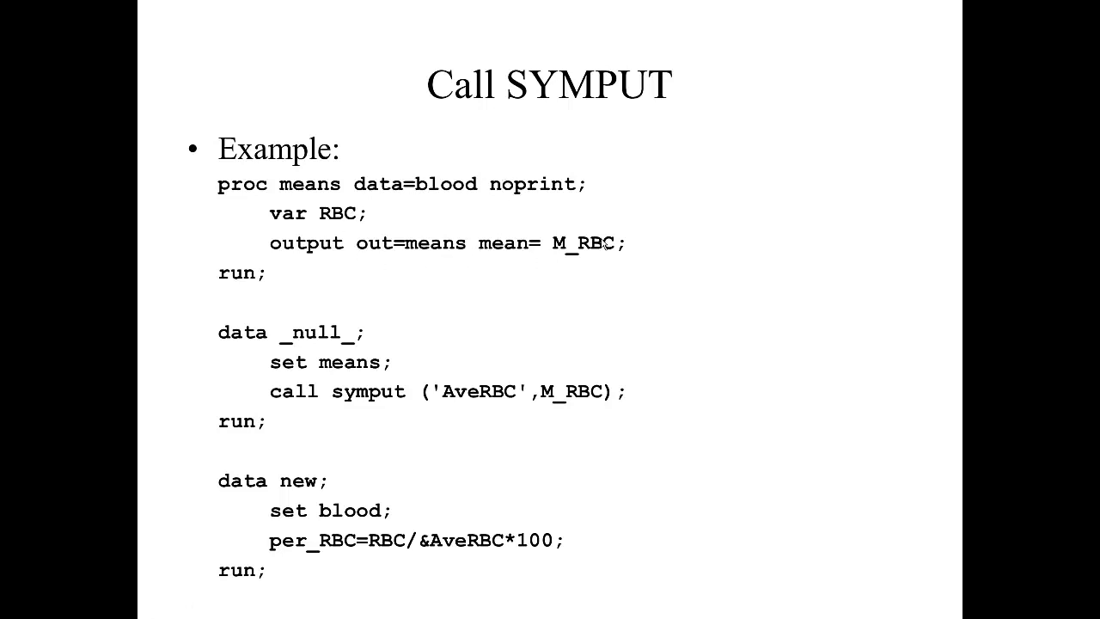
{"action": "mouse_move", "coordinate": [502, 258]}
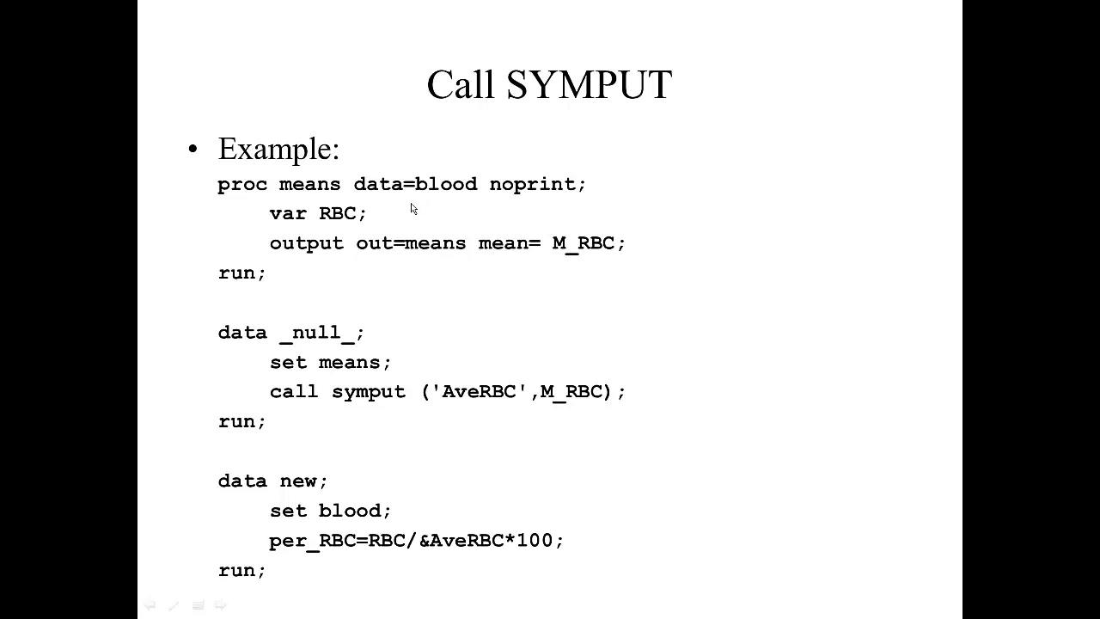
{"action": "mouse_move", "coordinate": [491, 250]}
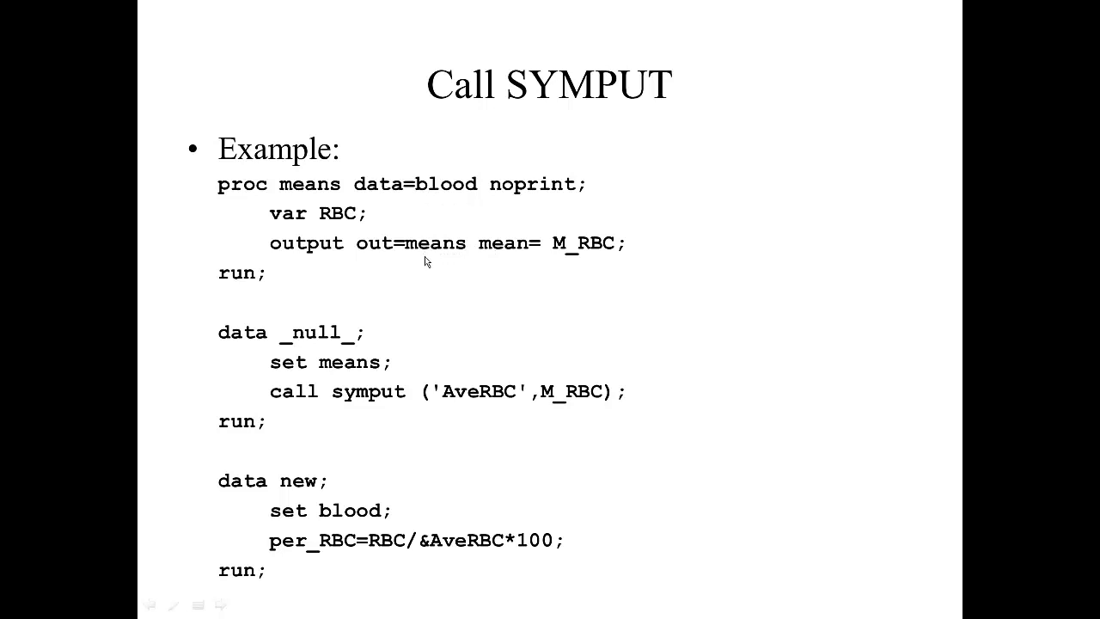
{"action": "mouse_move", "coordinate": [539, 269]}
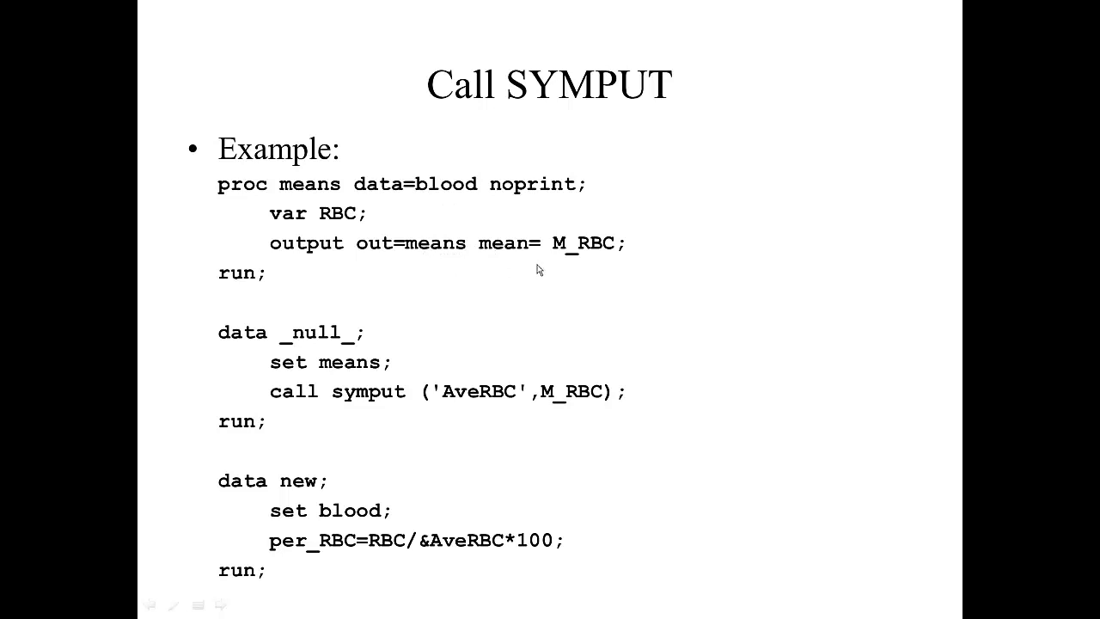
{"action": "mouse_move", "coordinate": [595, 269]}
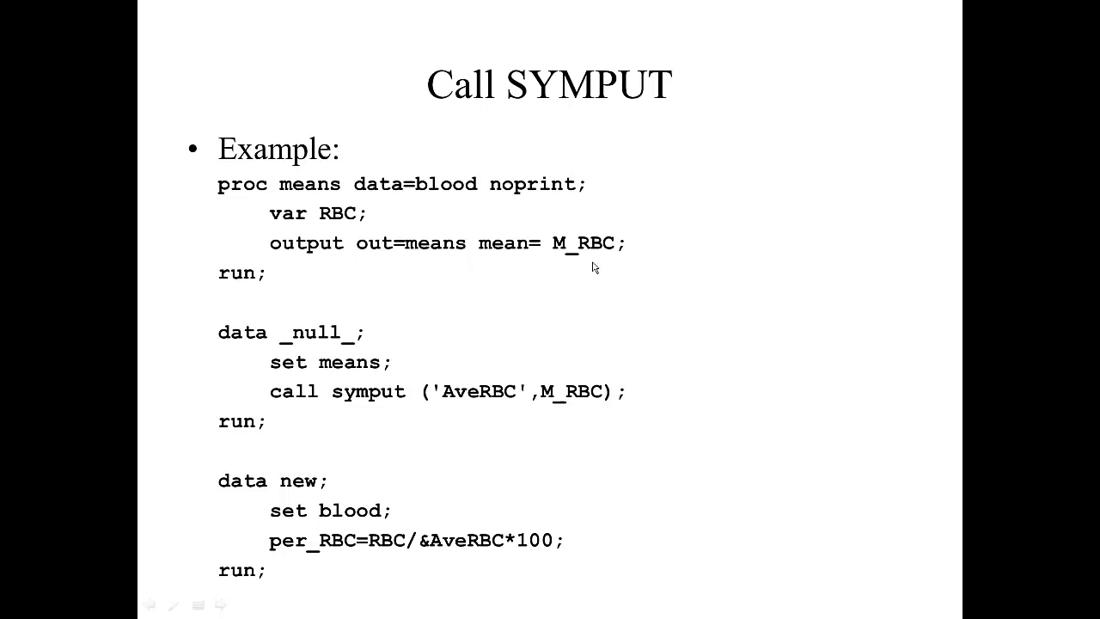
{"action": "mouse_move", "coordinate": [588, 269]}
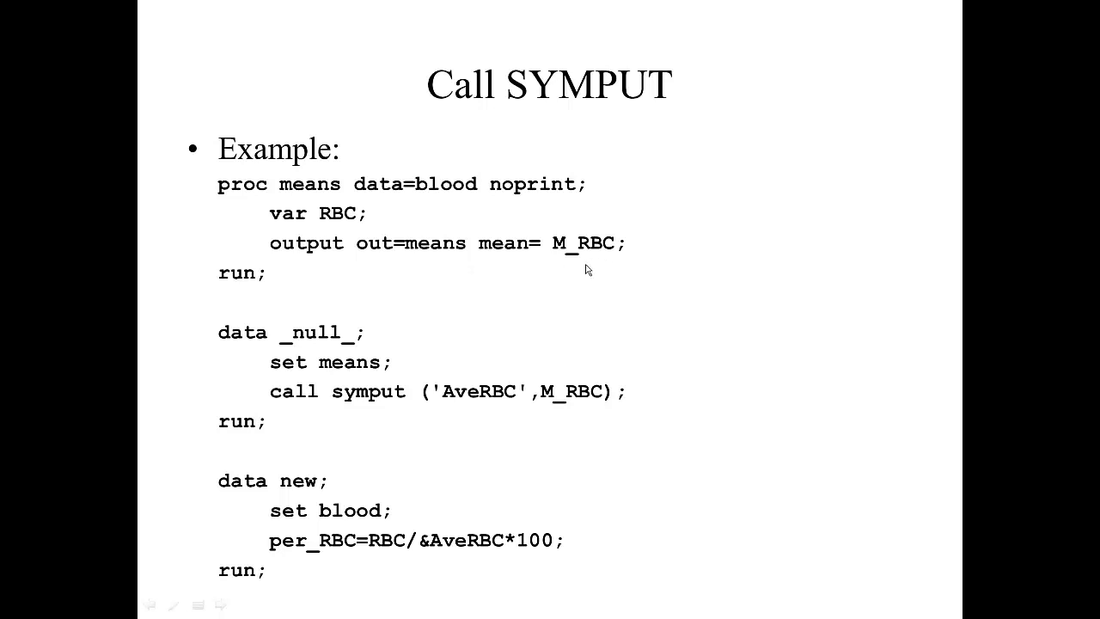
{"action": "mouse_move", "coordinate": [564, 264]}
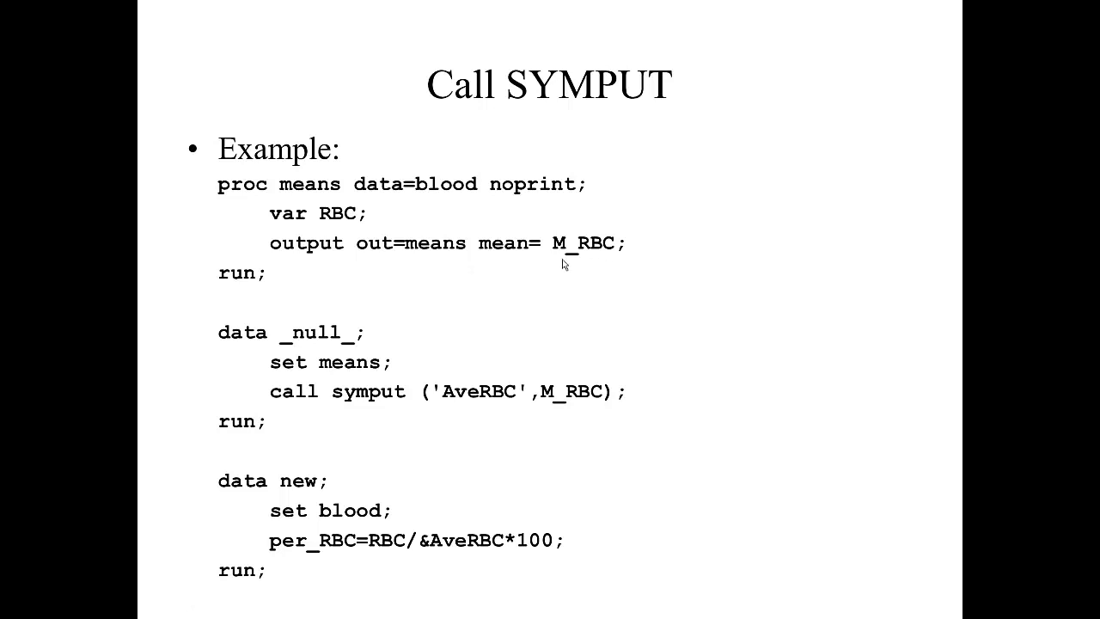
{"action": "mouse_move", "coordinate": [484, 179]}
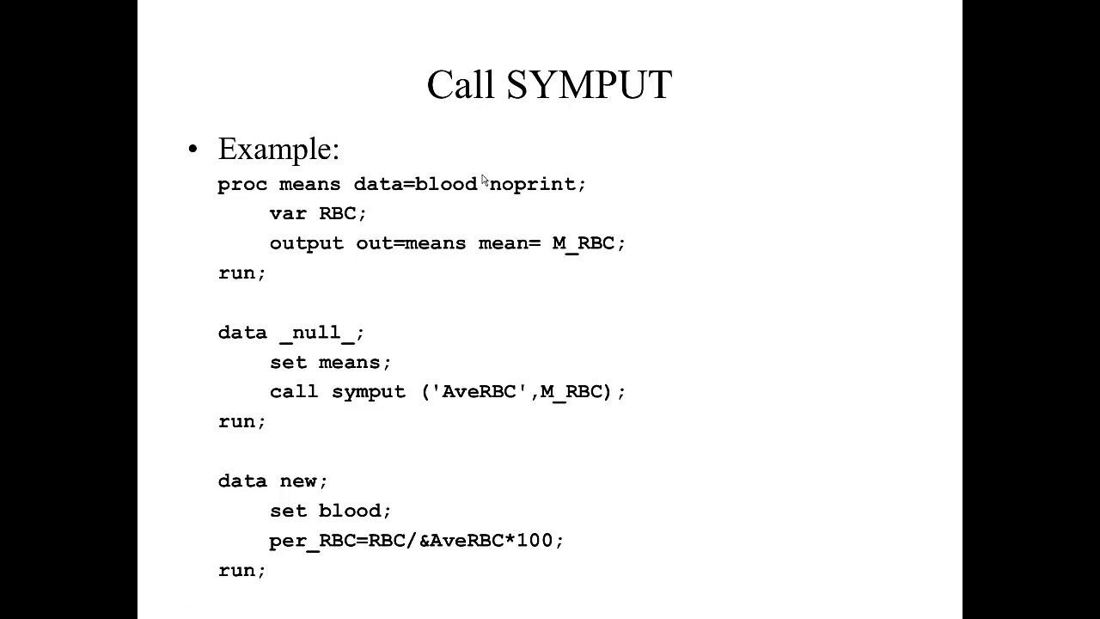
{"action": "mouse_move", "coordinate": [485, 381]}
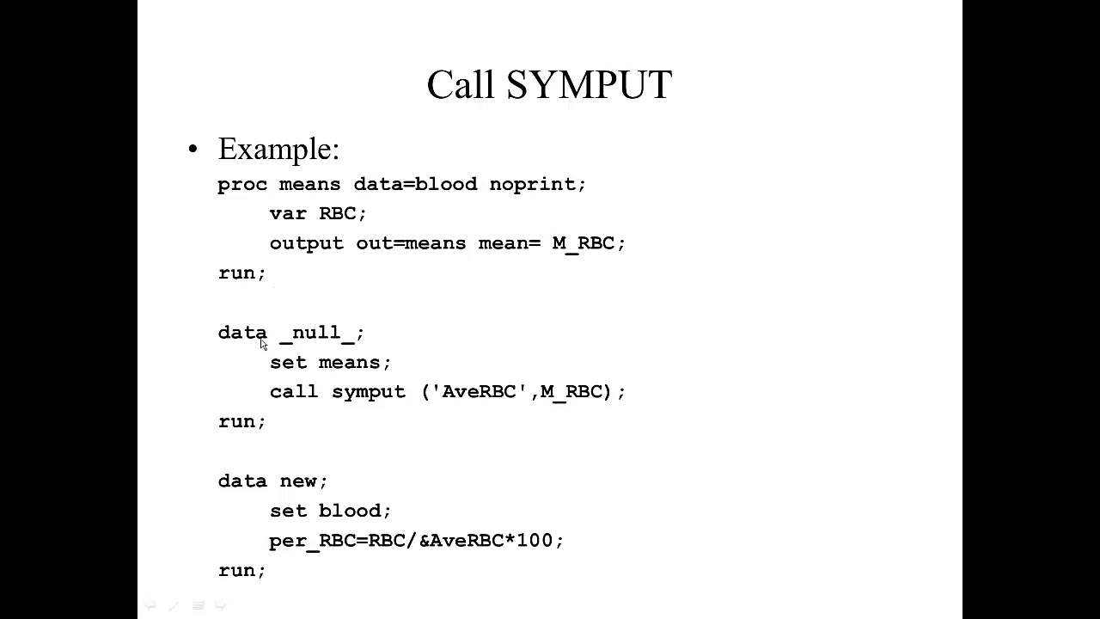
{"action": "mouse_move", "coordinate": [330, 353]}
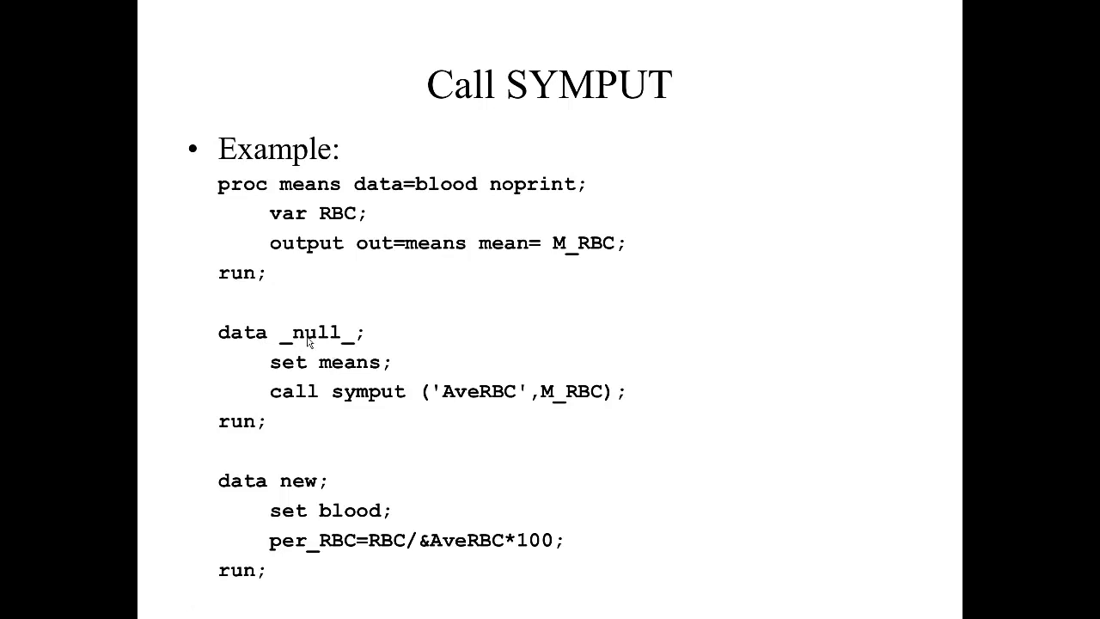
{"action": "mouse_move", "coordinate": [351, 347]}
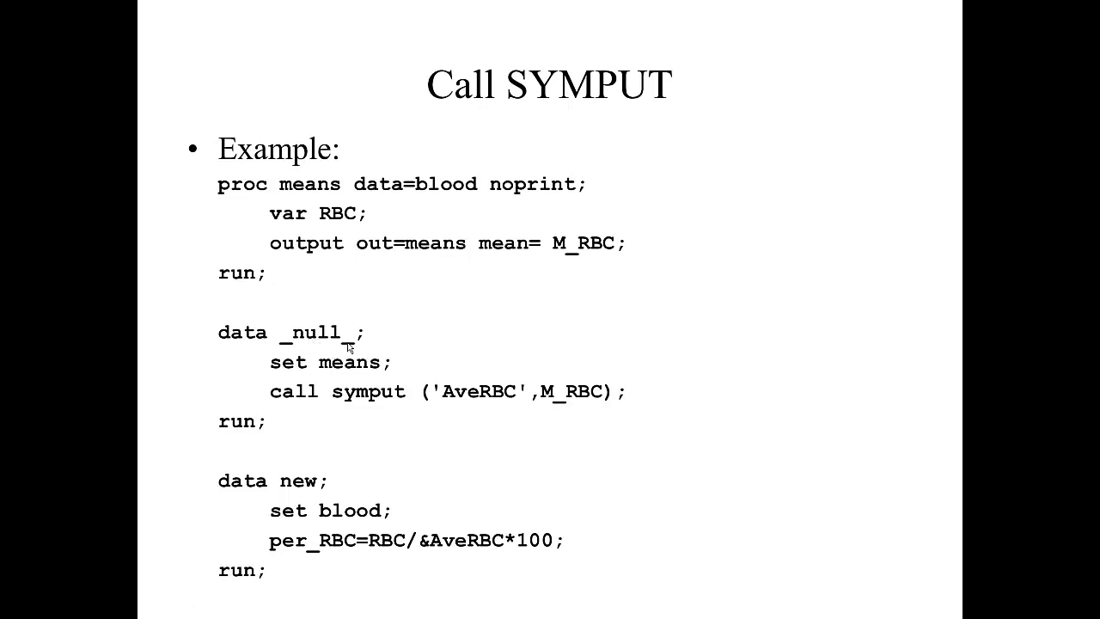
{"action": "mouse_move", "coordinate": [347, 343]}
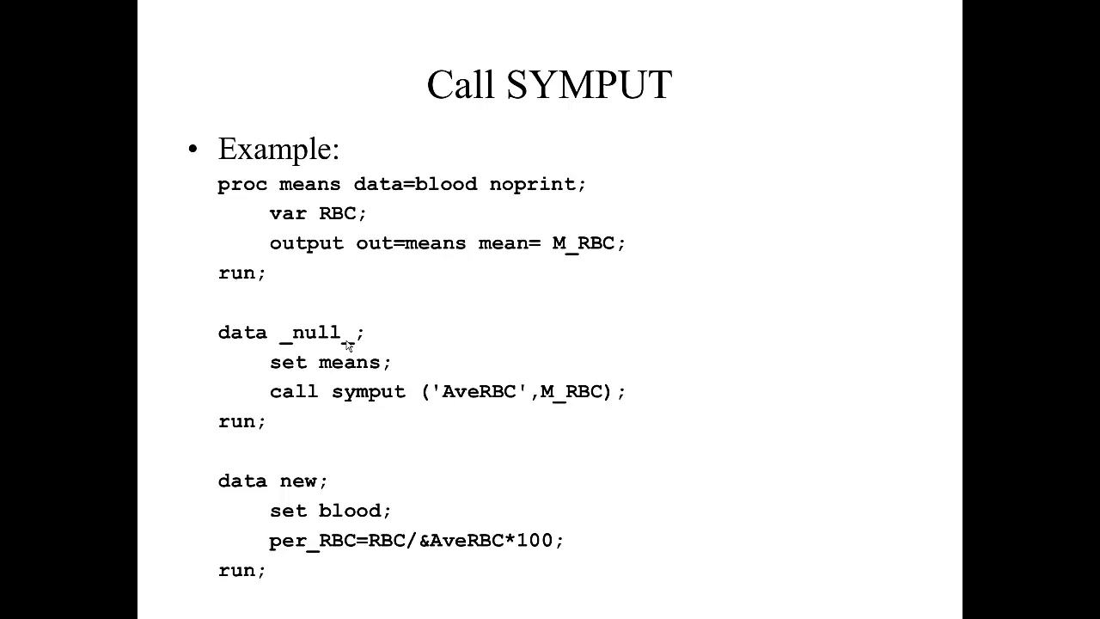
{"action": "mouse_move", "coordinate": [368, 409]}
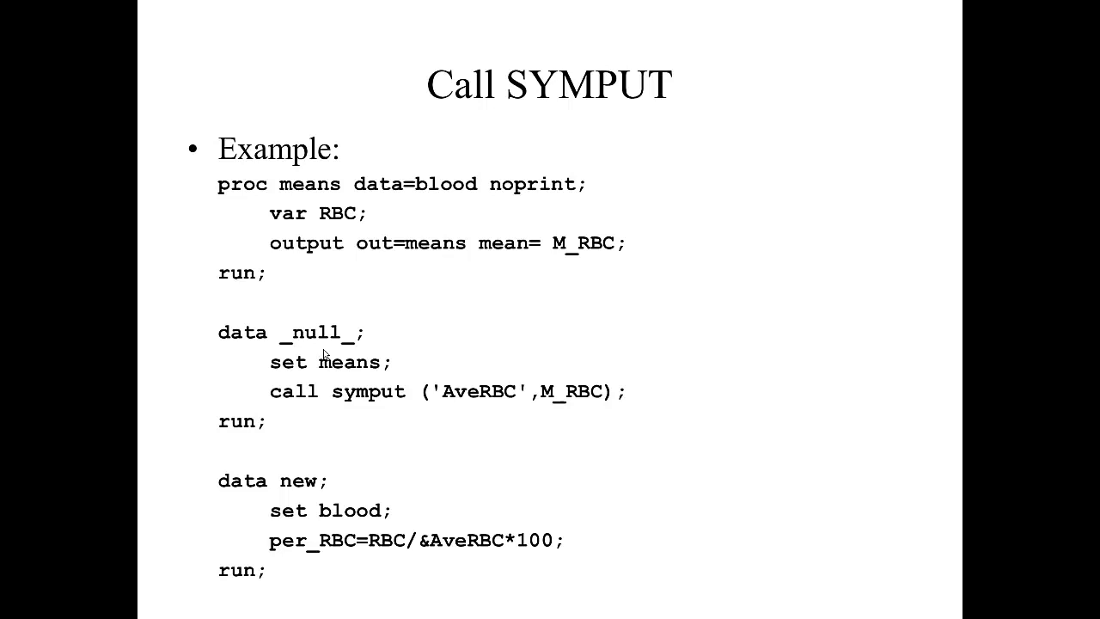
{"action": "mouse_move", "coordinate": [299, 389]}
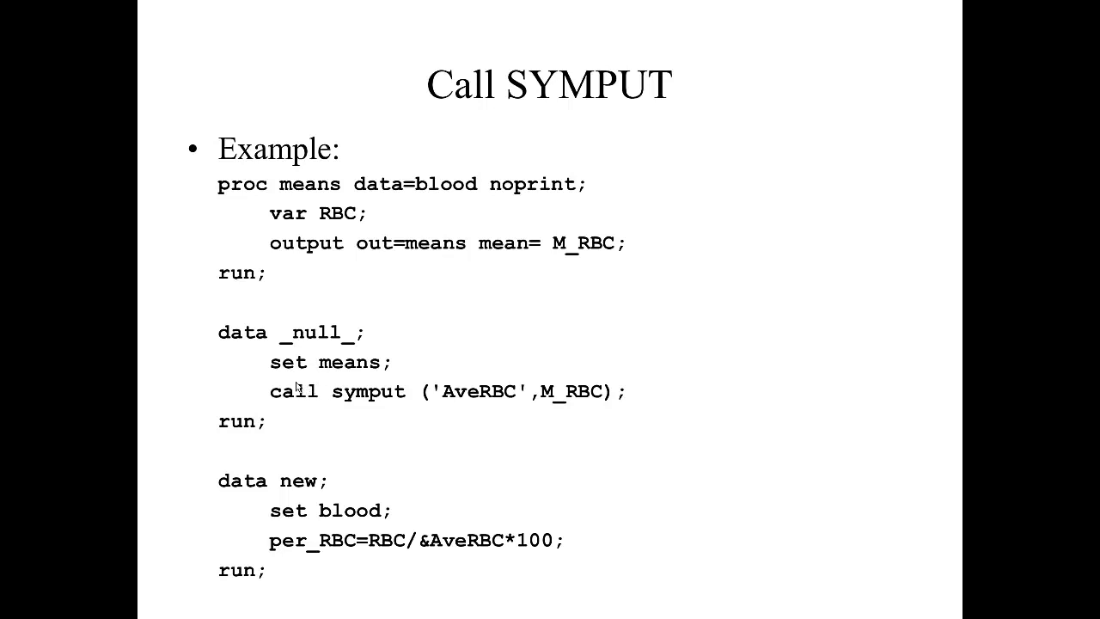
{"action": "mouse_move", "coordinate": [272, 411]}
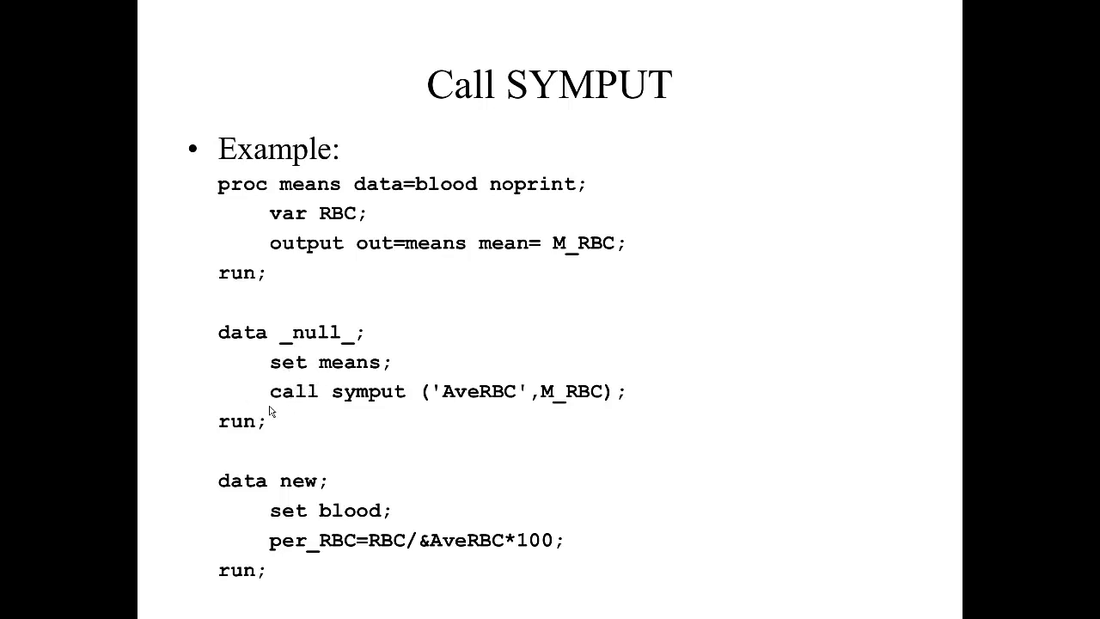
{"action": "mouse_move", "coordinate": [299, 433]}
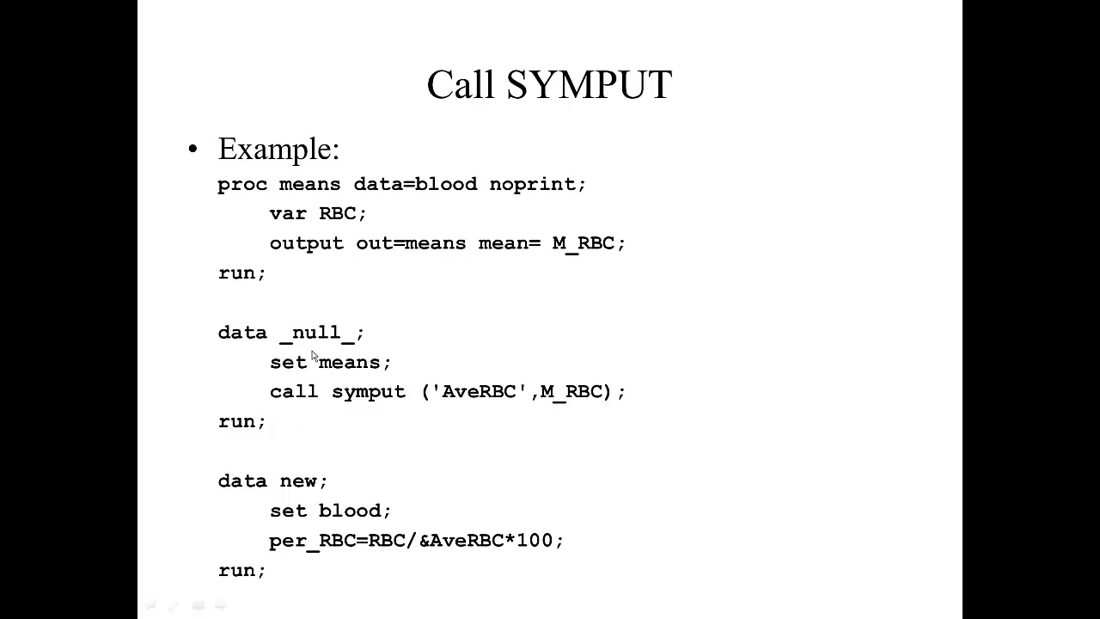
{"action": "mouse_move", "coordinate": [344, 383]}
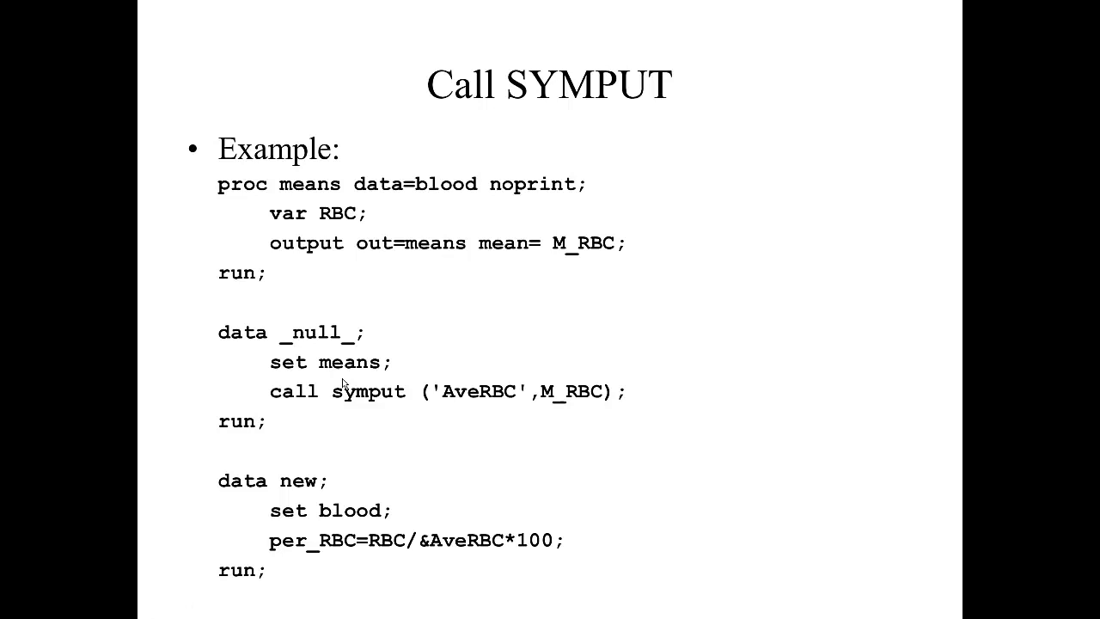
{"action": "mouse_move", "coordinate": [289, 409]}
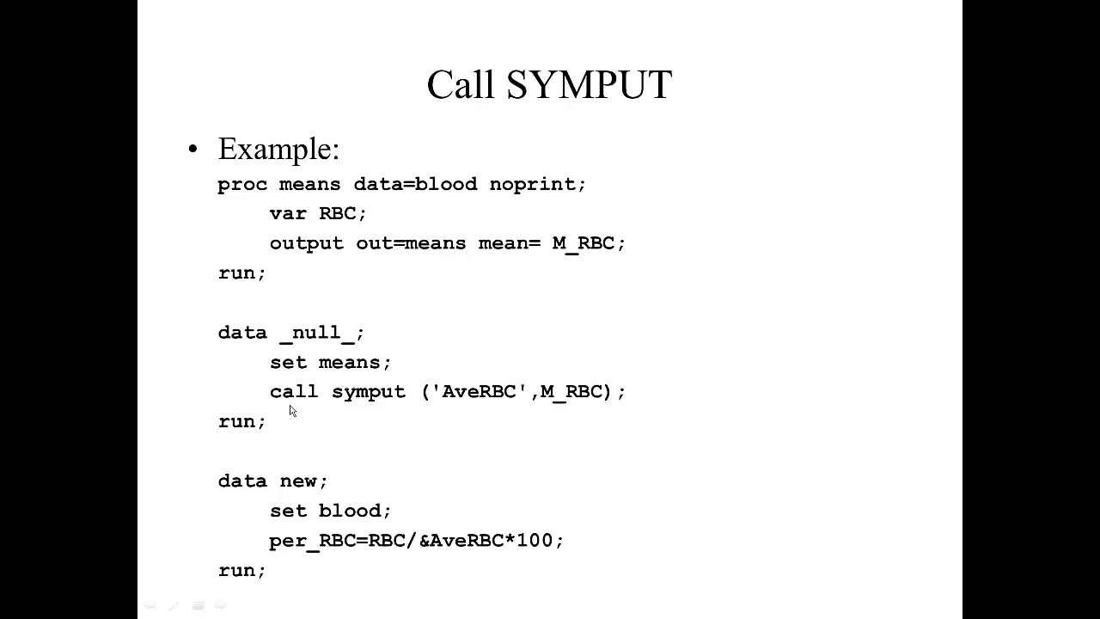
{"action": "mouse_move", "coordinate": [292, 413]}
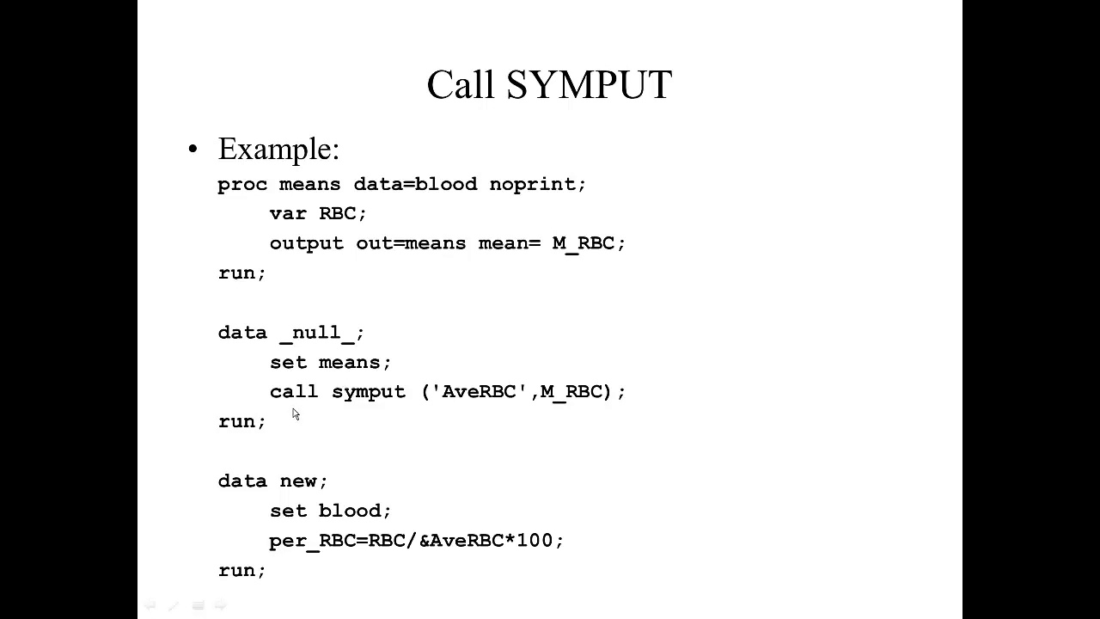
{"action": "mouse_move", "coordinate": [595, 414]}
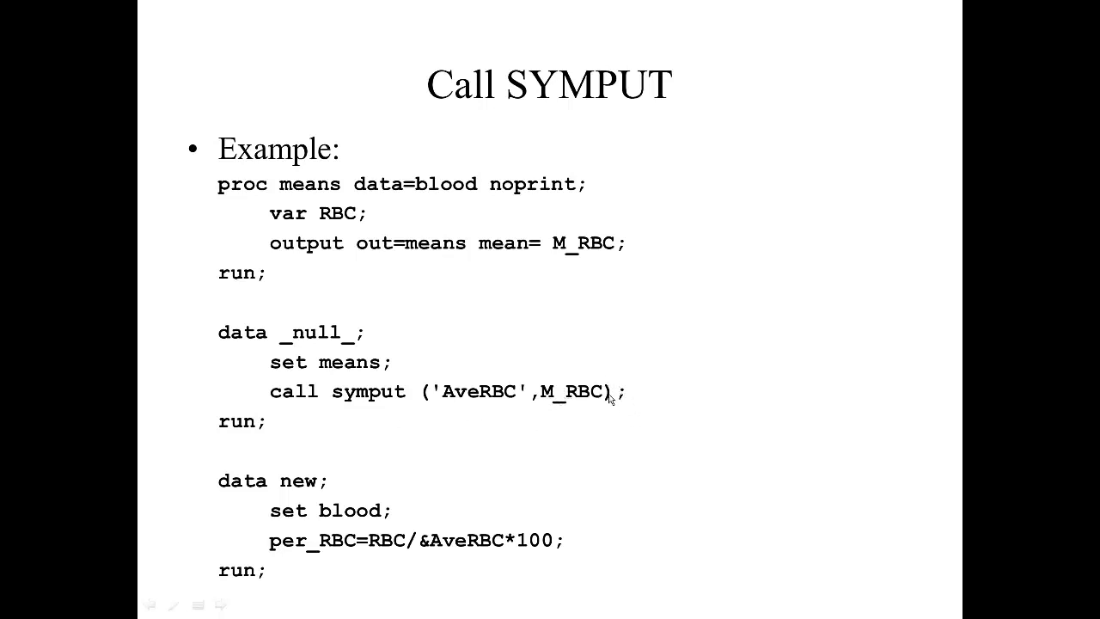
{"action": "mouse_move", "coordinate": [465, 406]}
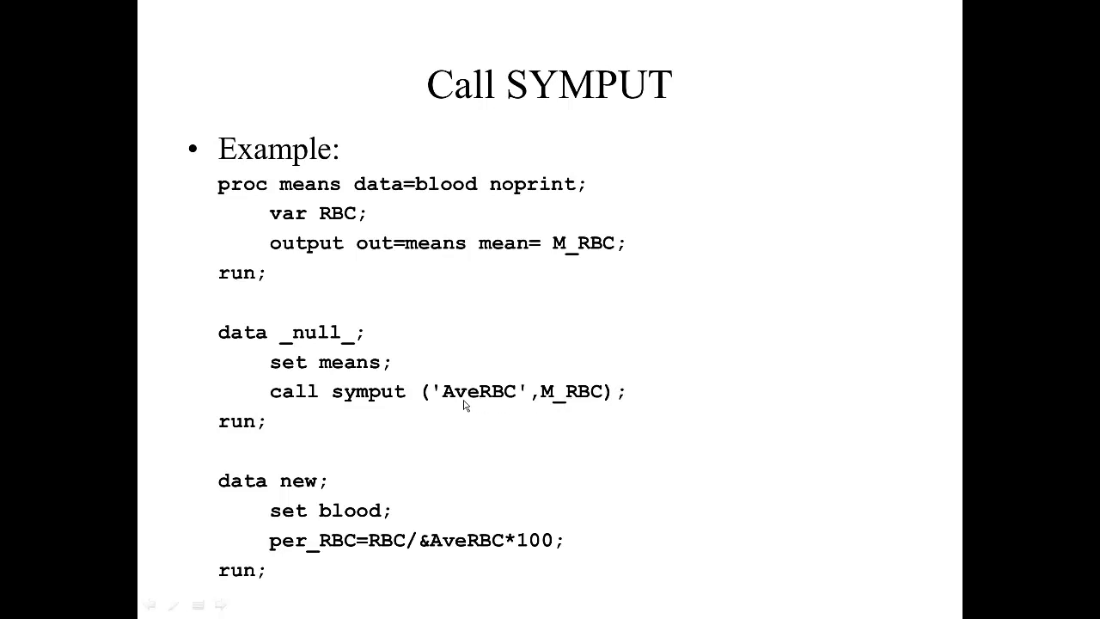
{"action": "mouse_move", "coordinate": [474, 409]}
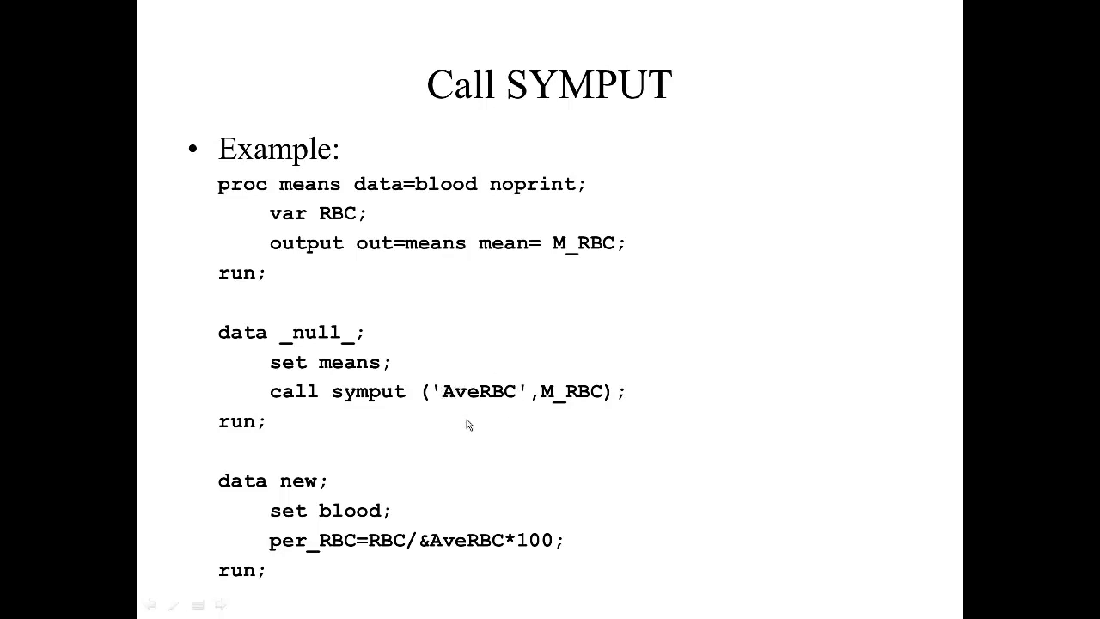
{"action": "mouse_move", "coordinate": [584, 409]}
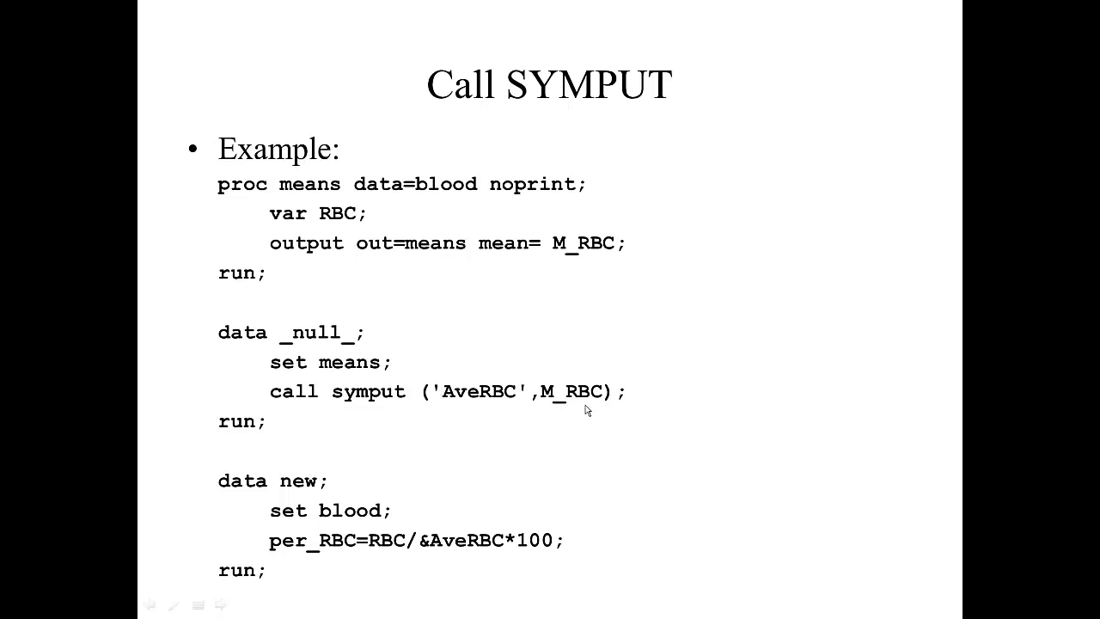
{"action": "mouse_move", "coordinate": [574, 404]}
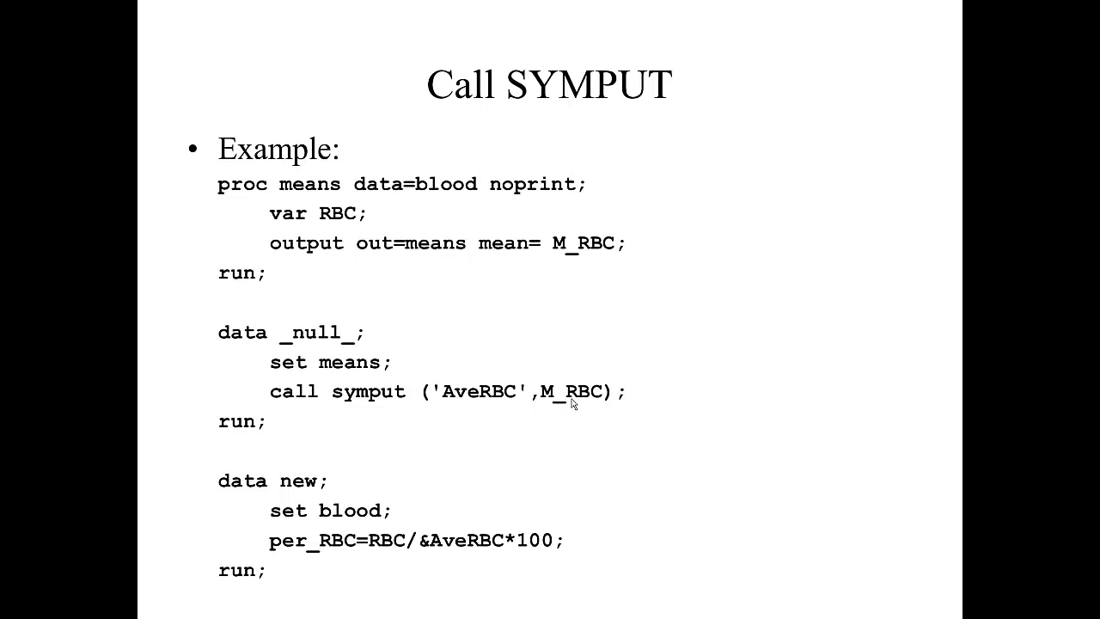
{"action": "mouse_move", "coordinate": [508, 403]}
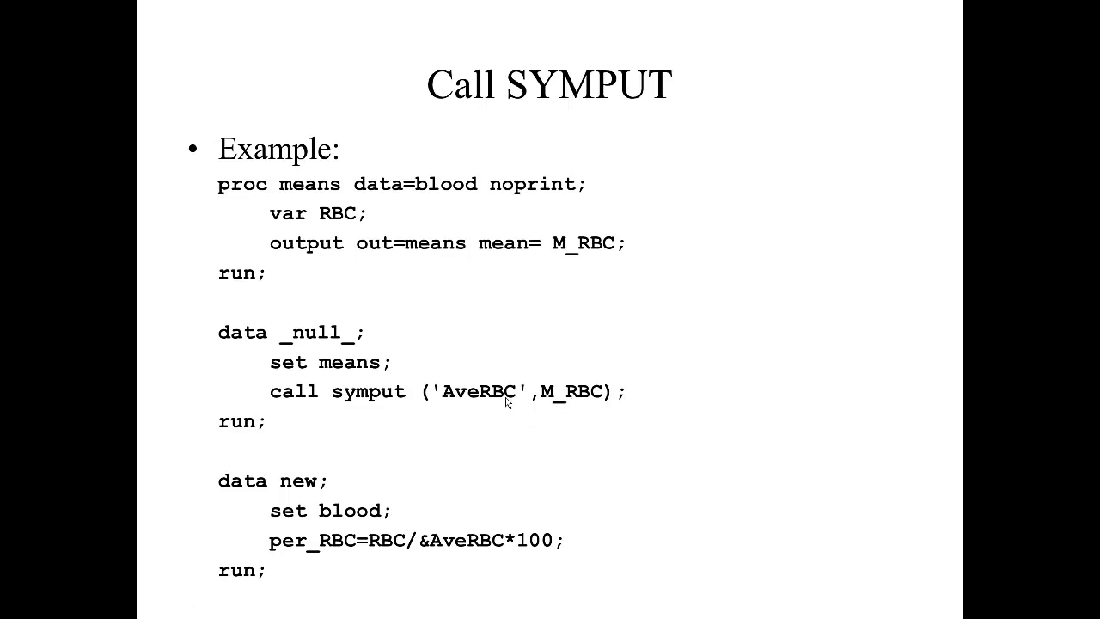
{"action": "mouse_move", "coordinate": [570, 414]}
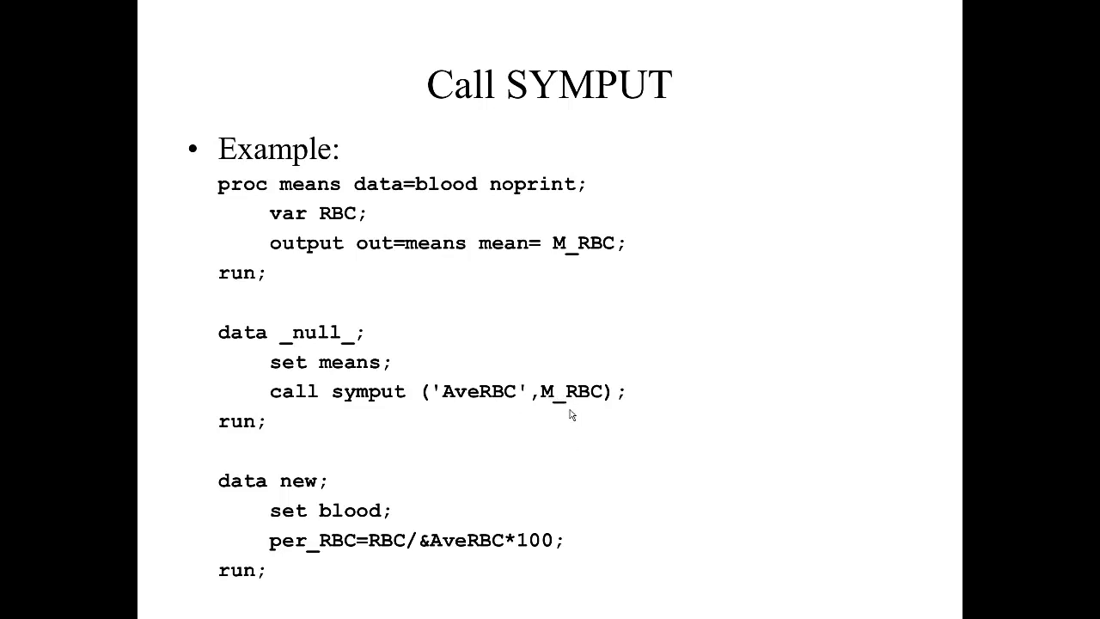
{"action": "mouse_move", "coordinate": [554, 445]}
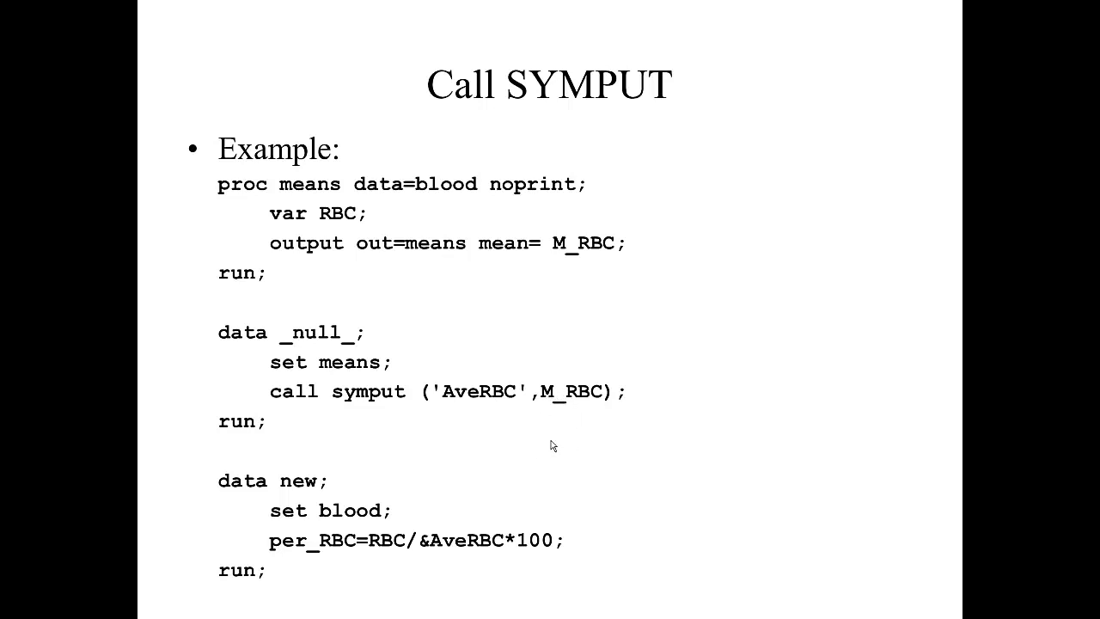
{"action": "mouse_move", "coordinate": [433, 406]}
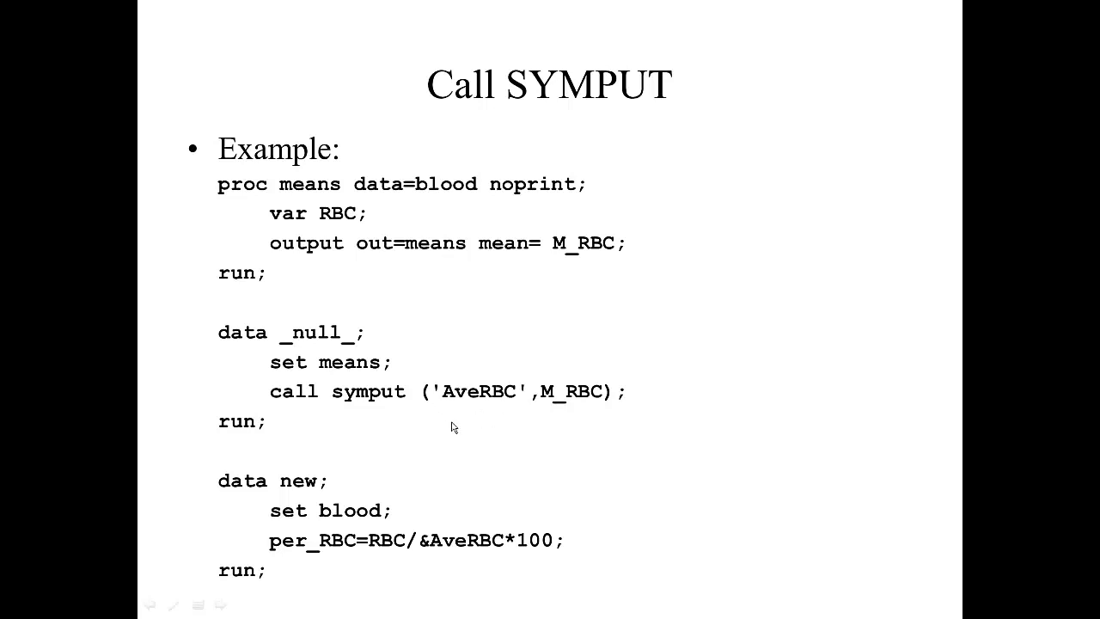
{"action": "mouse_move", "coordinate": [514, 413]}
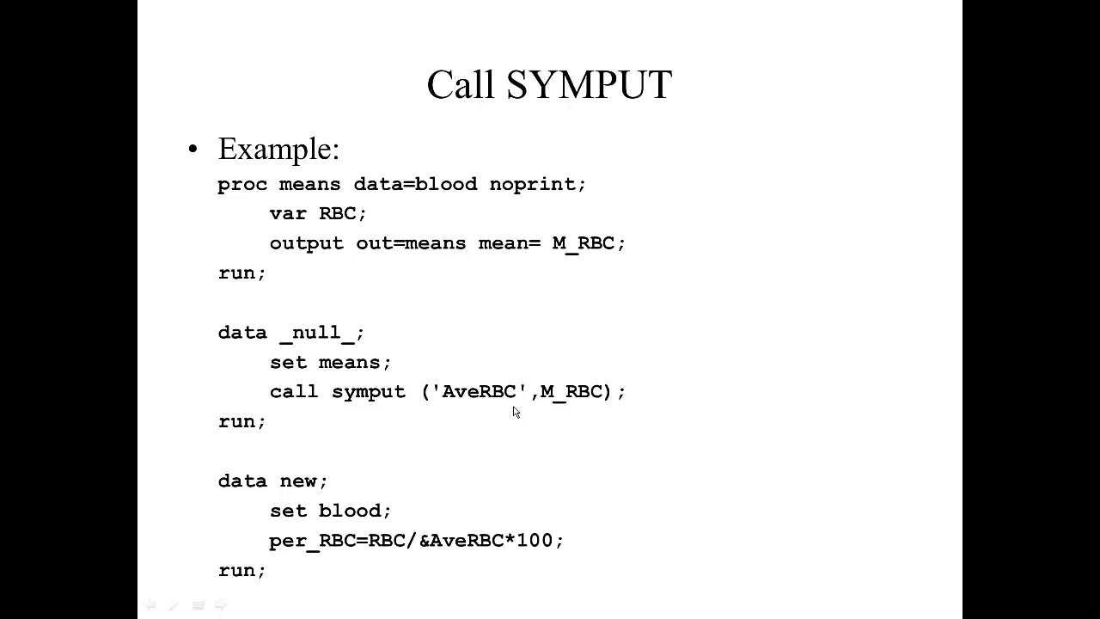
{"action": "mouse_move", "coordinate": [475, 434]}
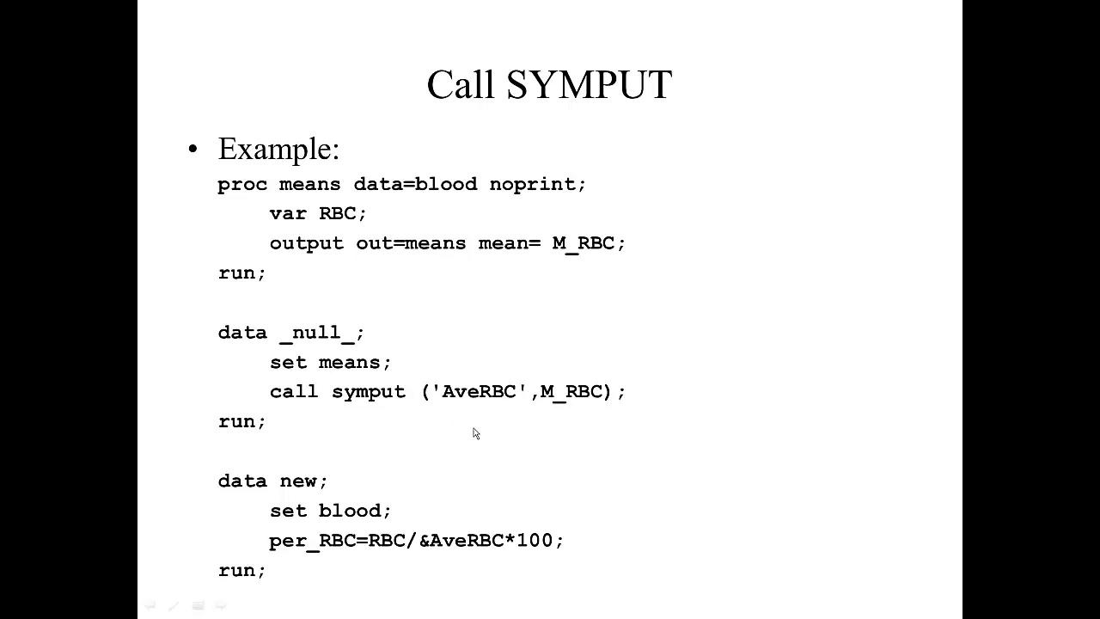
{"action": "mouse_move", "coordinate": [502, 401]}
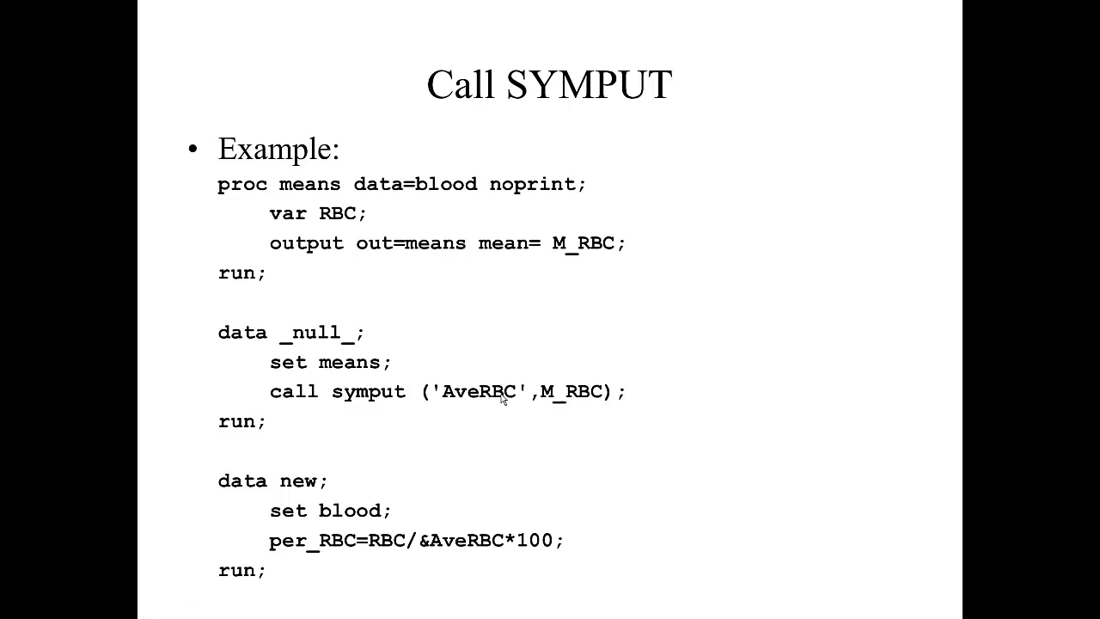
{"action": "mouse_move", "coordinate": [504, 399]}
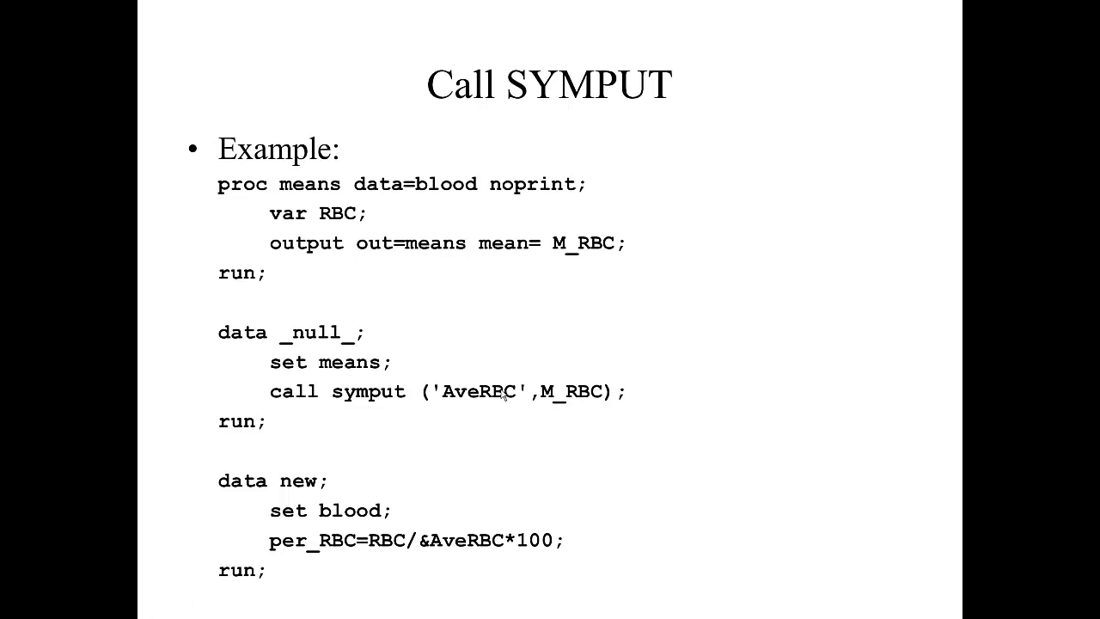
{"action": "mouse_move", "coordinate": [536, 317]}
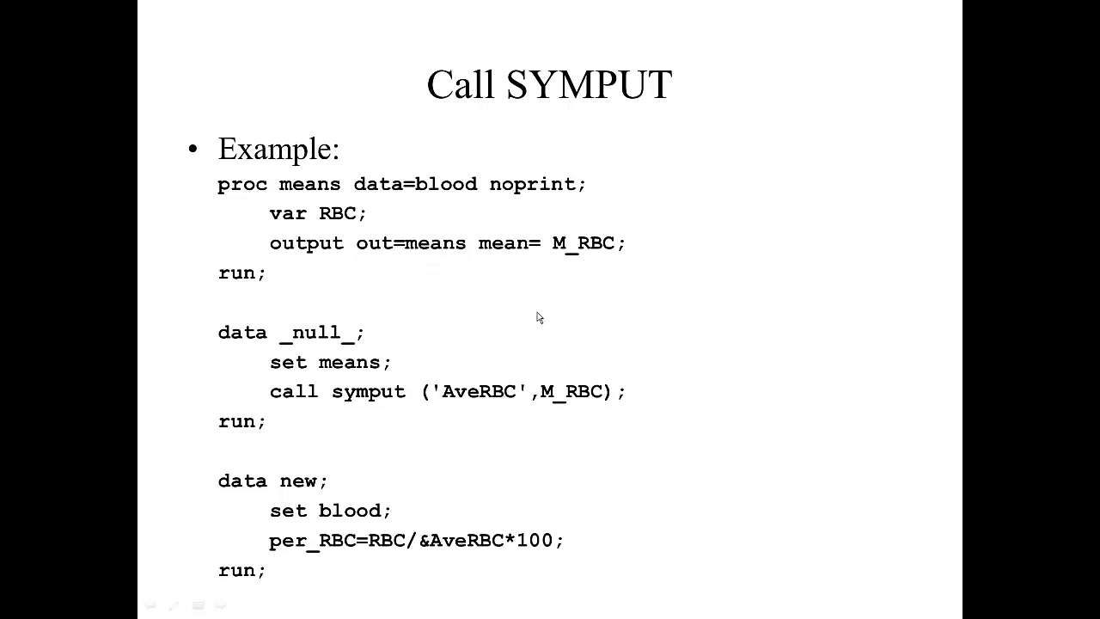
{"action": "mouse_move", "coordinate": [554, 262]}
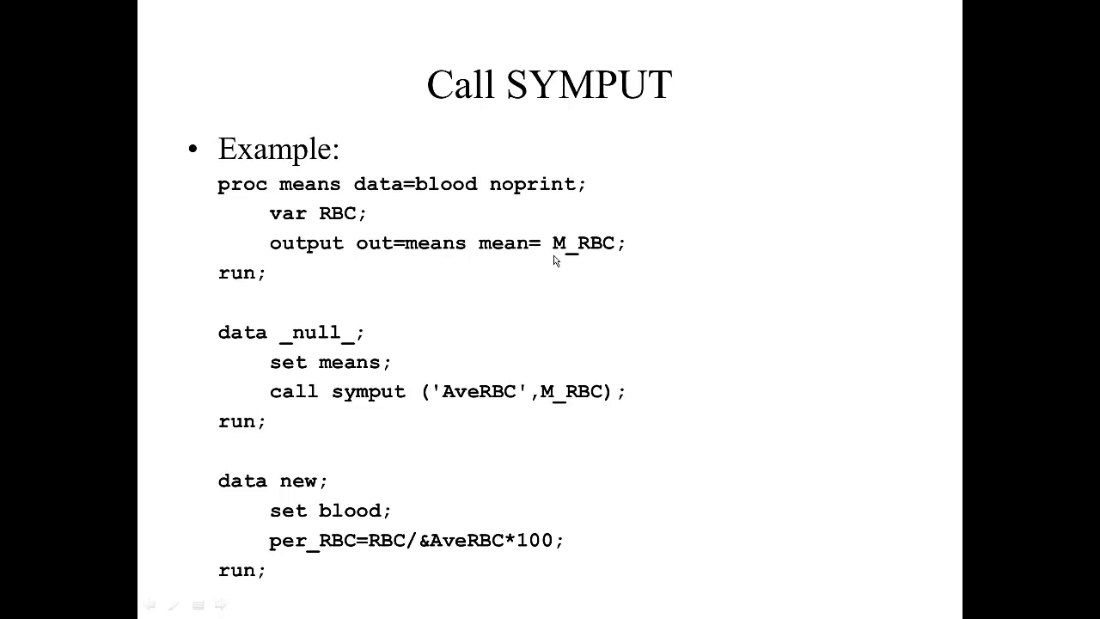
{"action": "mouse_move", "coordinate": [550, 258]}
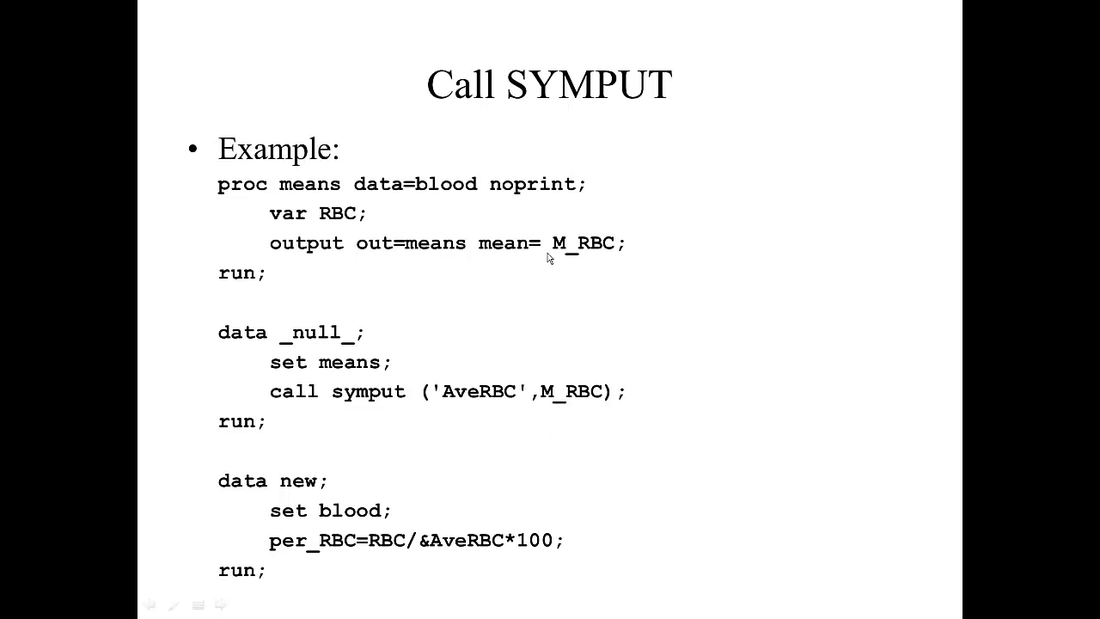
{"action": "mouse_move", "coordinate": [533, 433]}
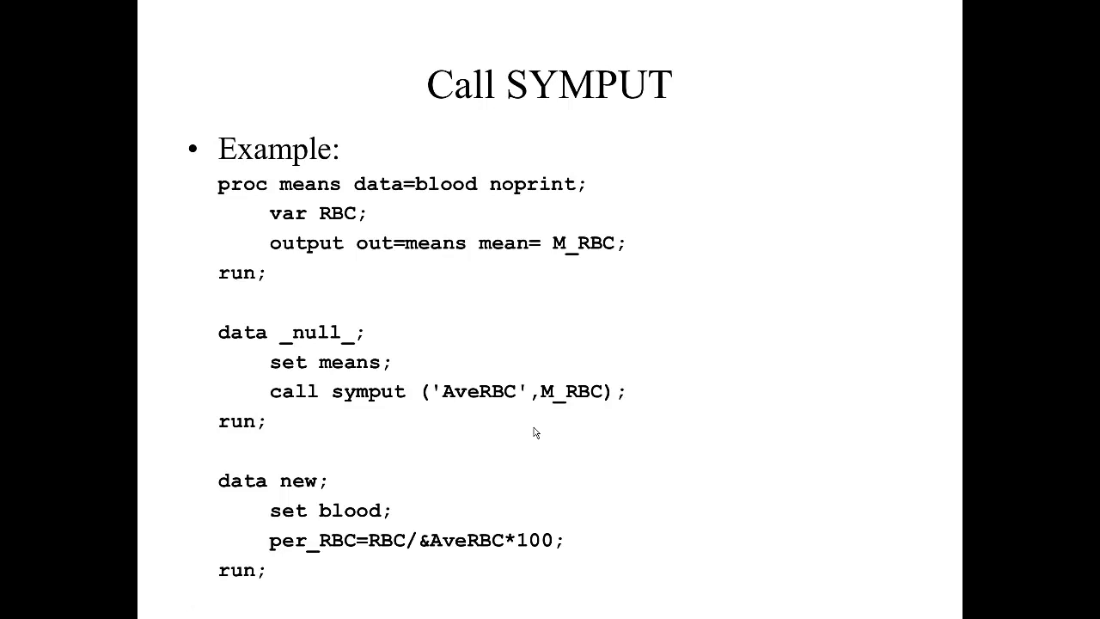
{"action": "mouse_move", "coordinate": [536, 426]}
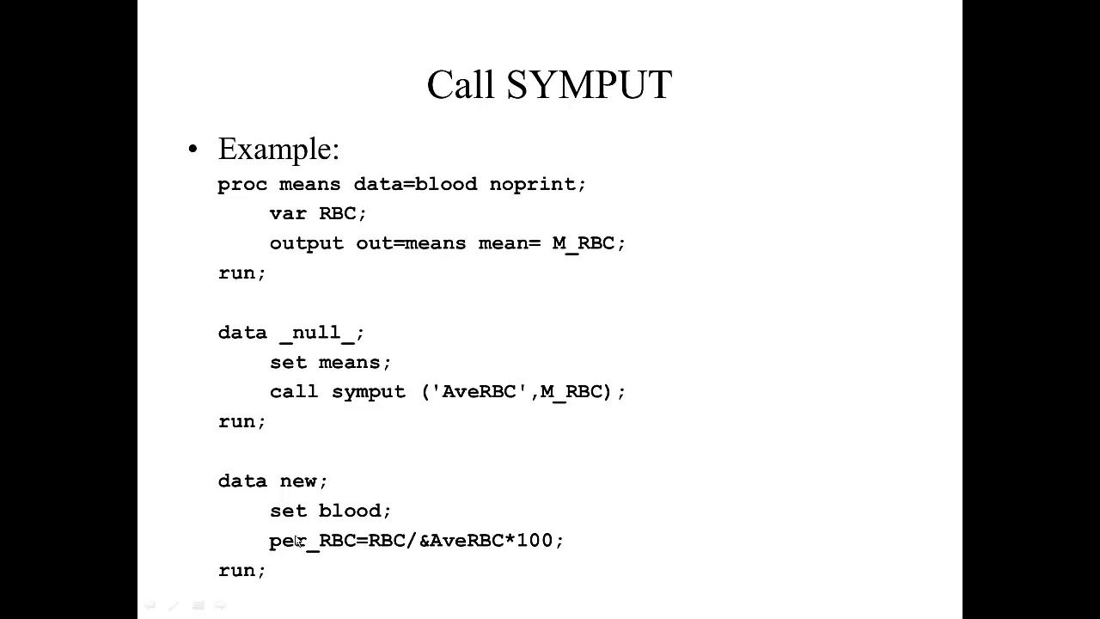
{"action": "mouse_move", "coordinate": [299, 536]}
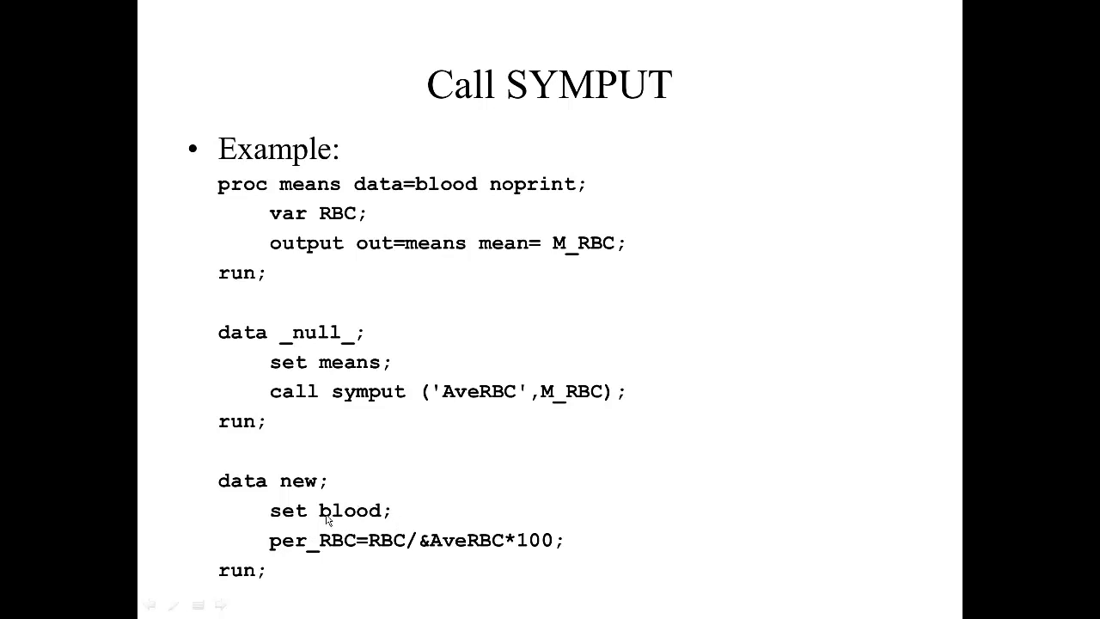
{"action": "mouse_move", "coordinate": [337, 568]}
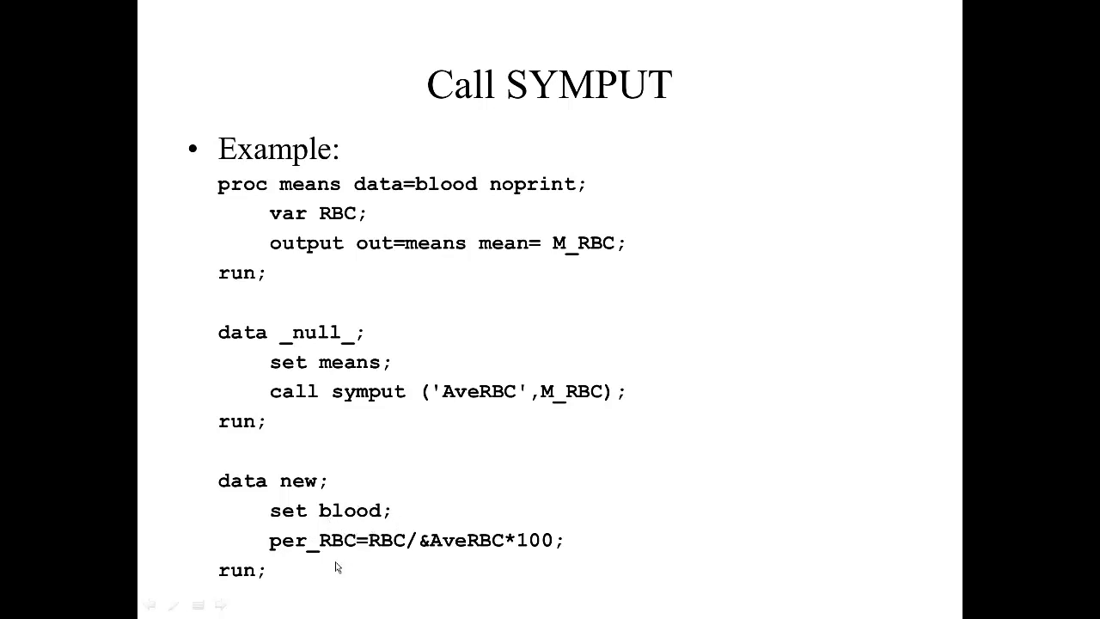
{"action": "mouse_move", "coordinate": [294, 557]}
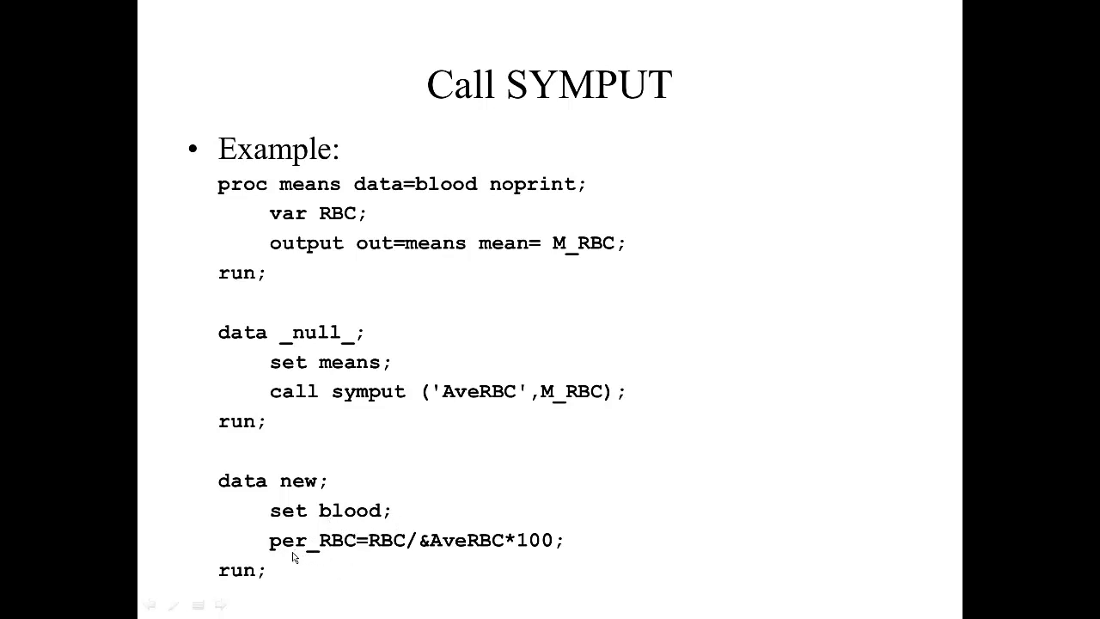
{"action": "mouse_move", "coordinate": [368, 557]}
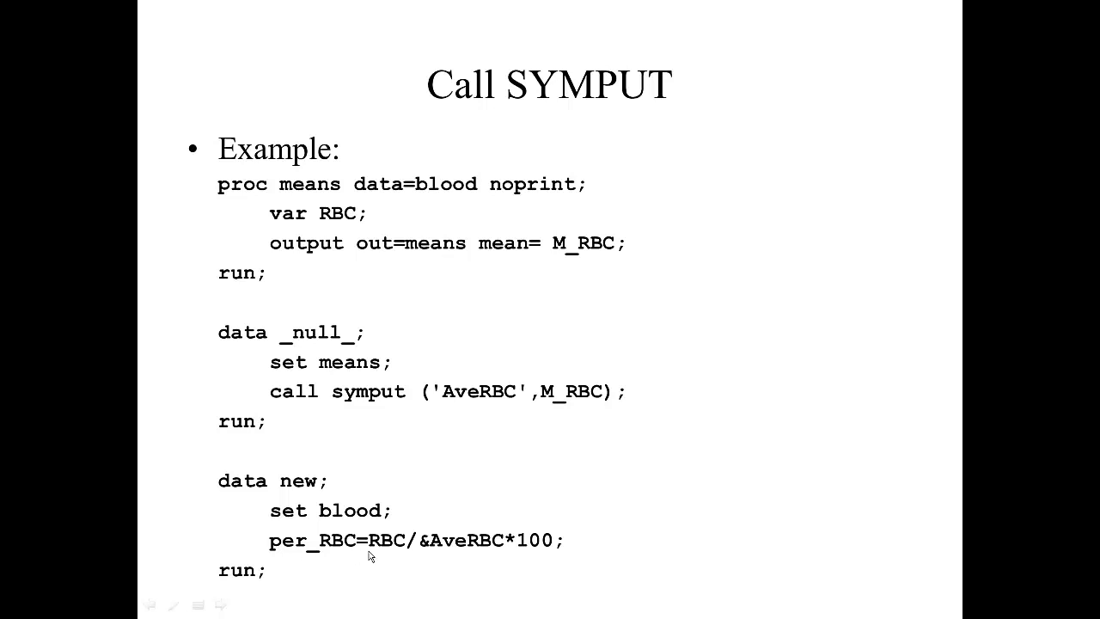
{"action": "mouse_move", "coordinate": [385, 543]}
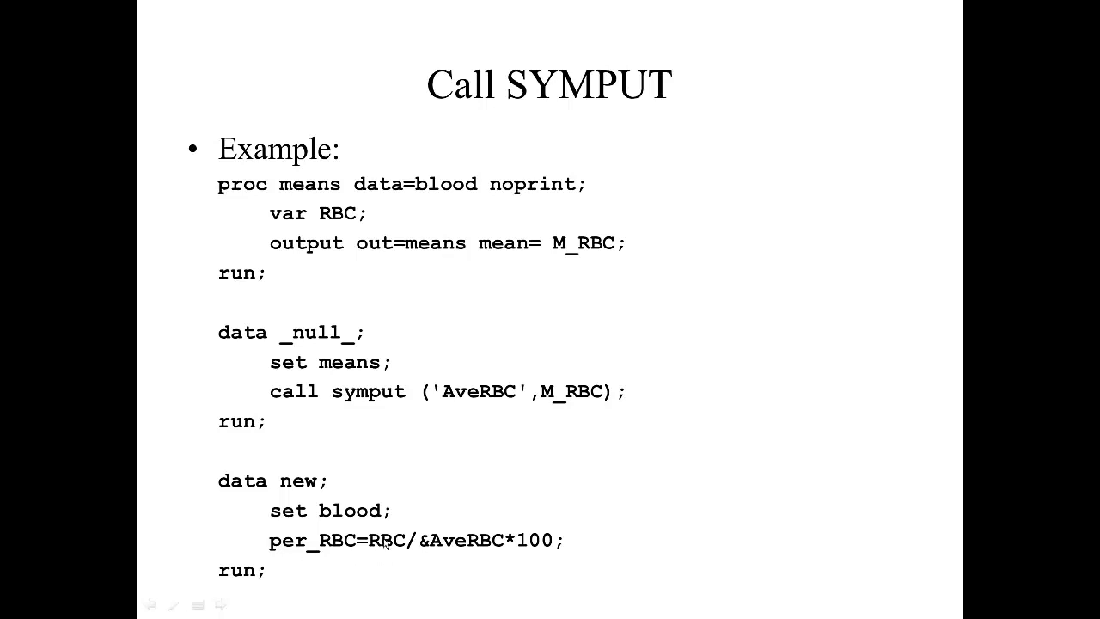
{"action": "mouse_move", "coordinate": [385, 560]}
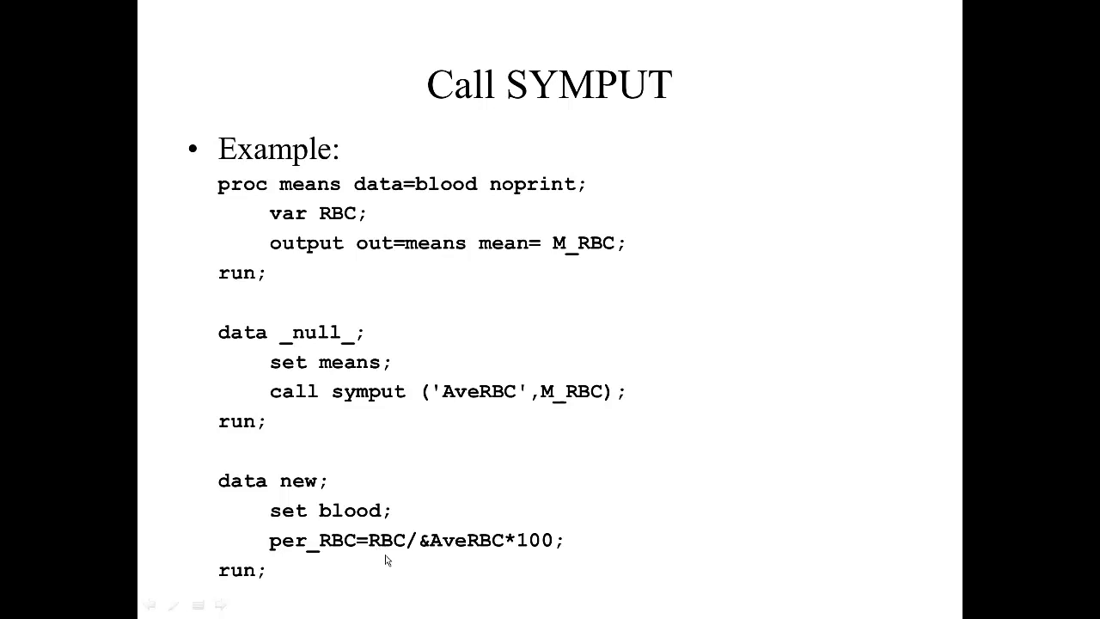
{"action": "mouse_move", "coordinate": [426, 548]}
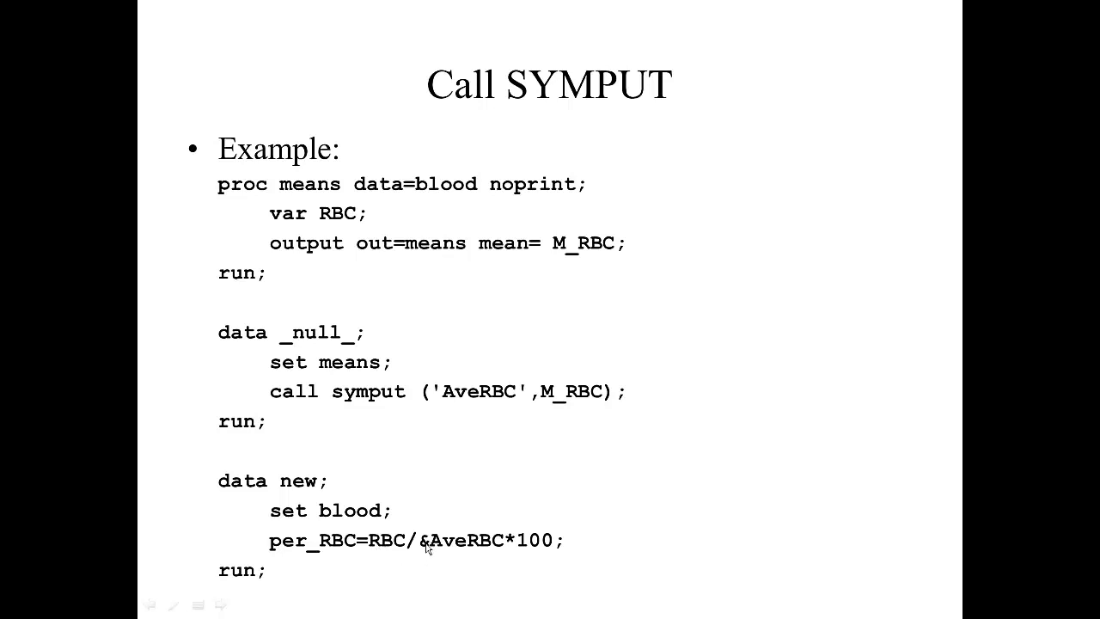
{"action": "mouse_move", "coordinate": [436, 561]}
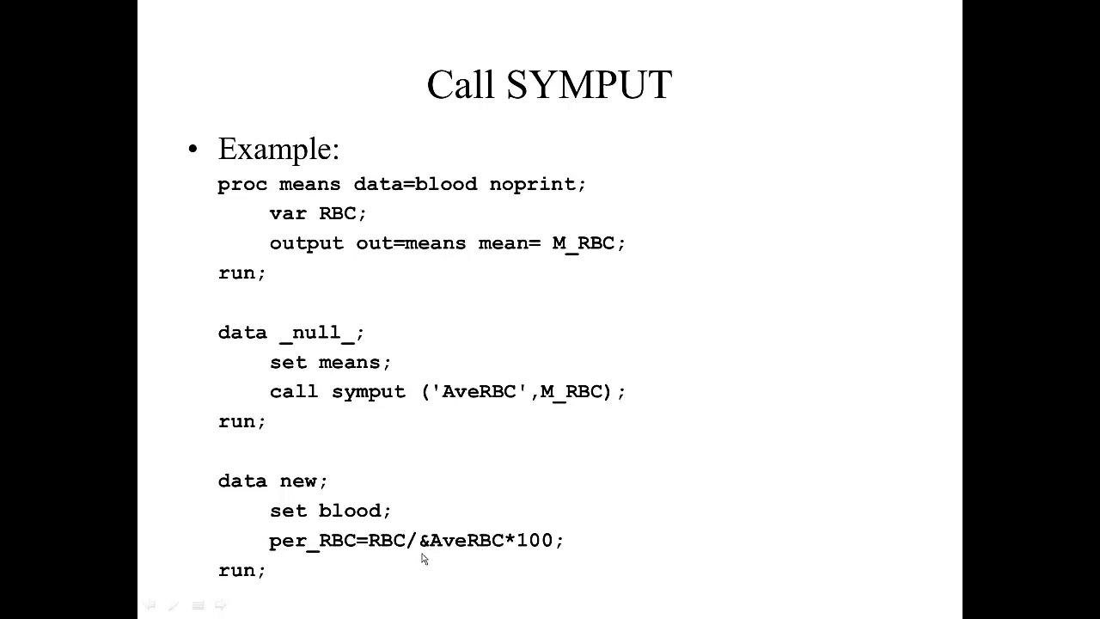
{"action": "mouse_move", "coordinate": [430, 560]}
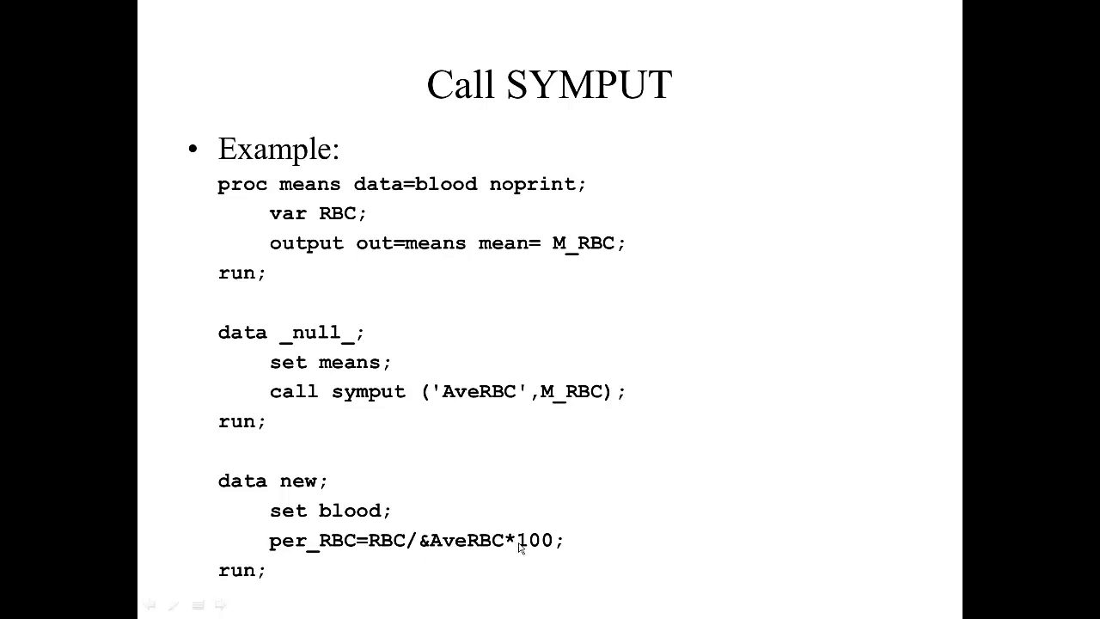
{"action": "mouse_move", "coordinate": [531, 554]}
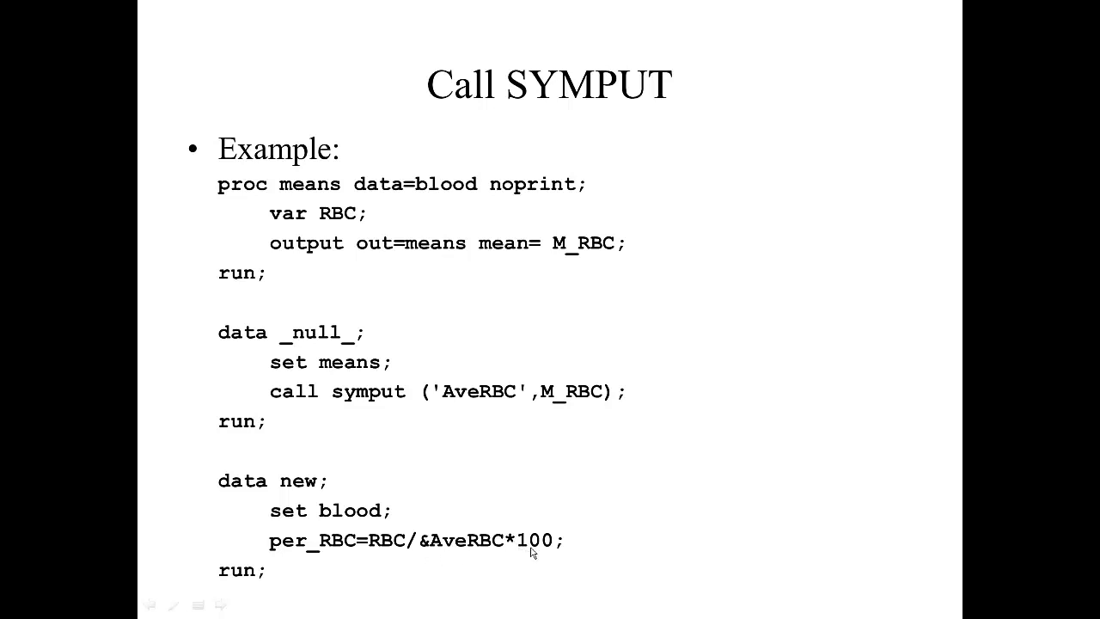
{"action": "mouse_move", "coordinate": [588, 563]}
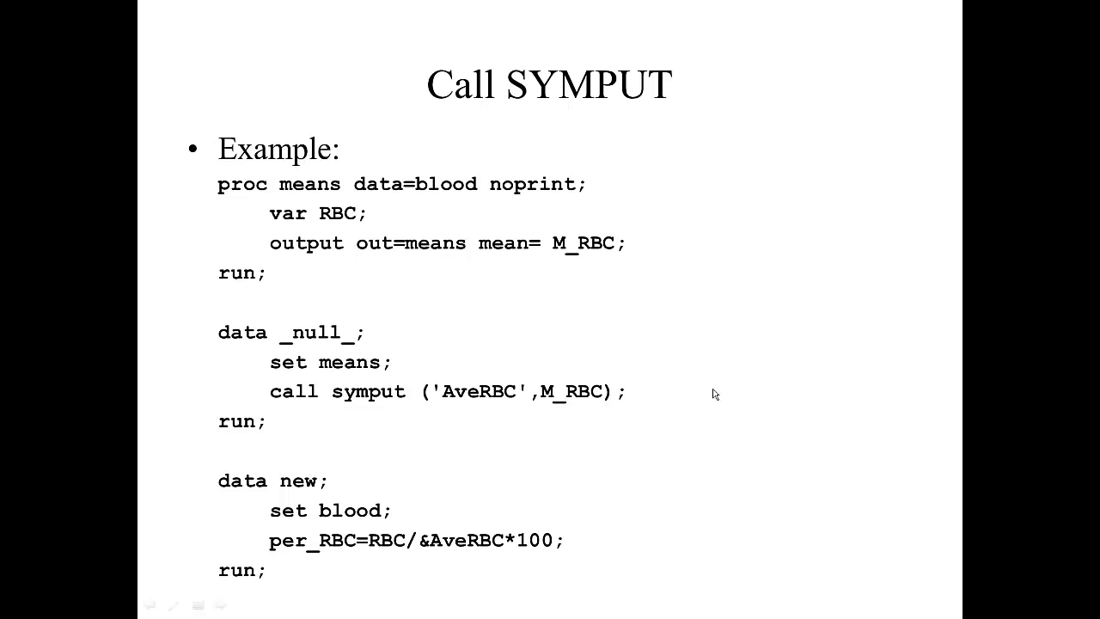
{"action": "mouse_move", "coordinate": [427, 557]}
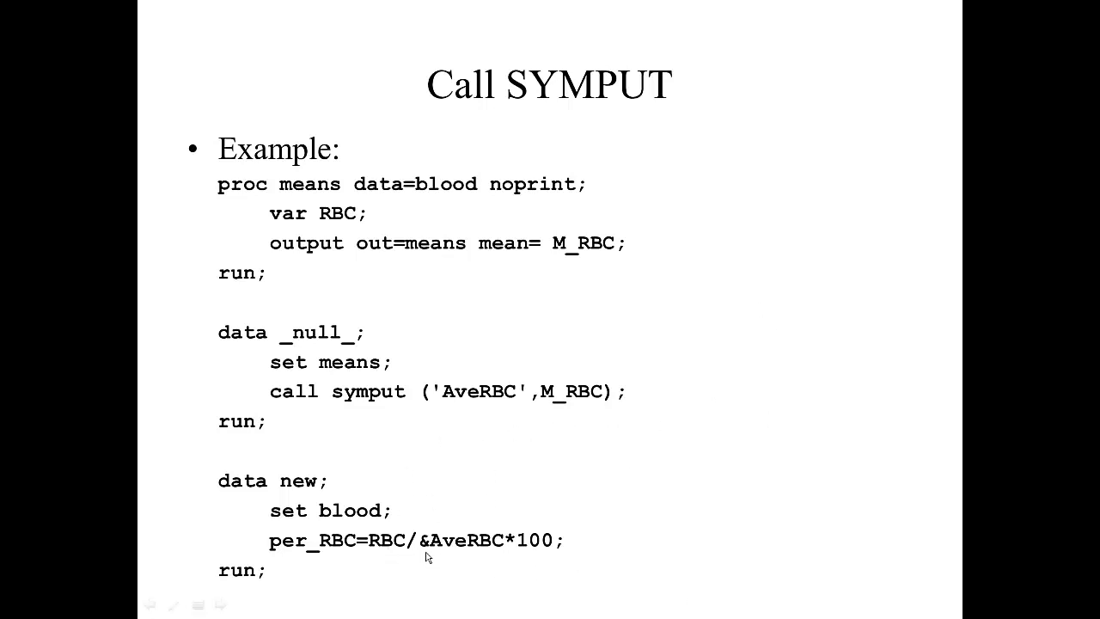
{"action": "mouse_move", "coordinate": [454, 555]}
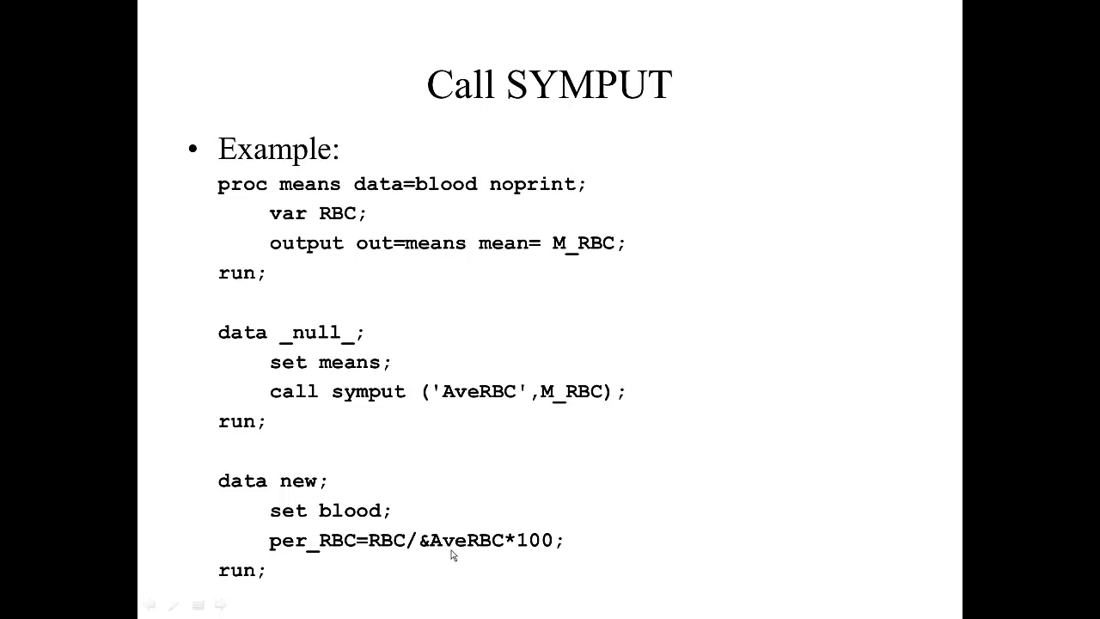
{"action": "mouse_move", "coordinate": [440, 553]}
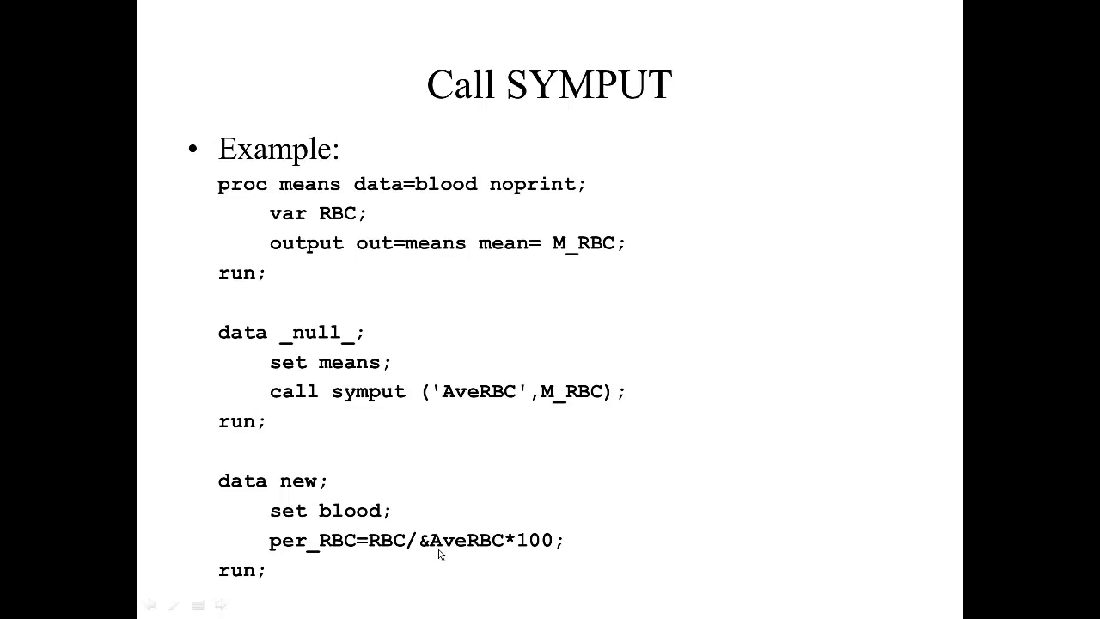
{"action": "mouse_move", "coordinate": [529, 550]}
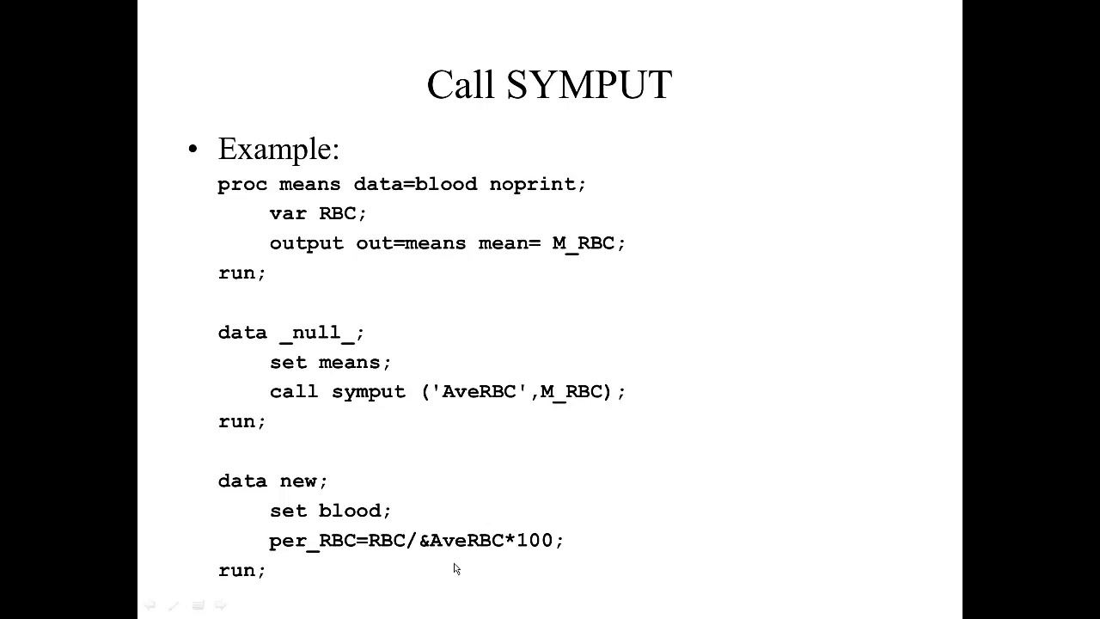
{"action": "mouse_move", "coordinate": [438, 557]}
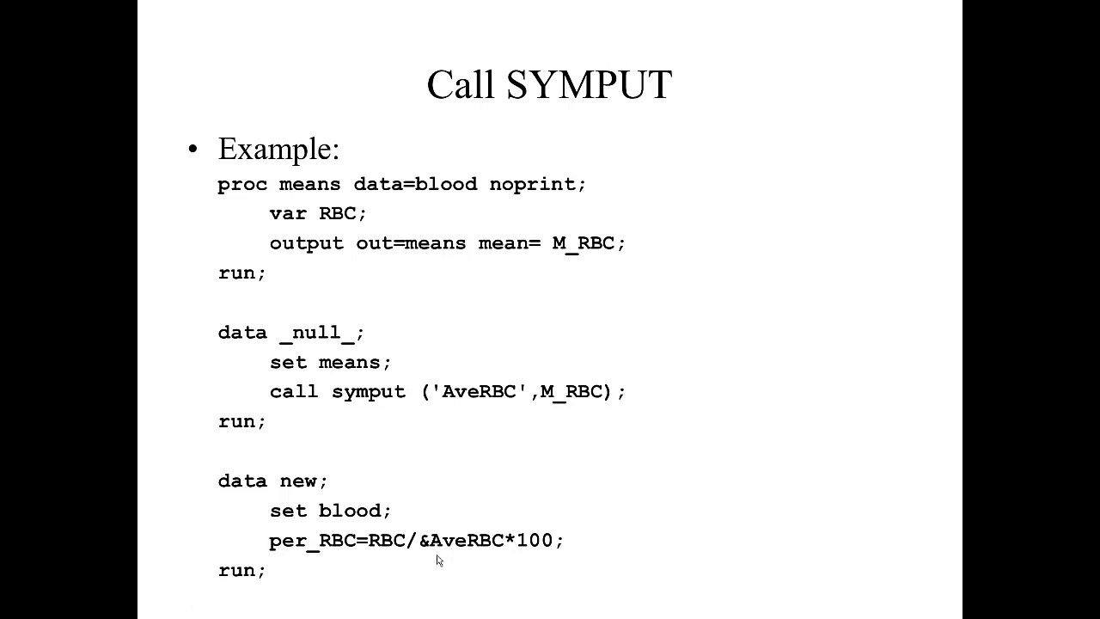
{"action": "mouse_move", "coordinate": [481, 378]}
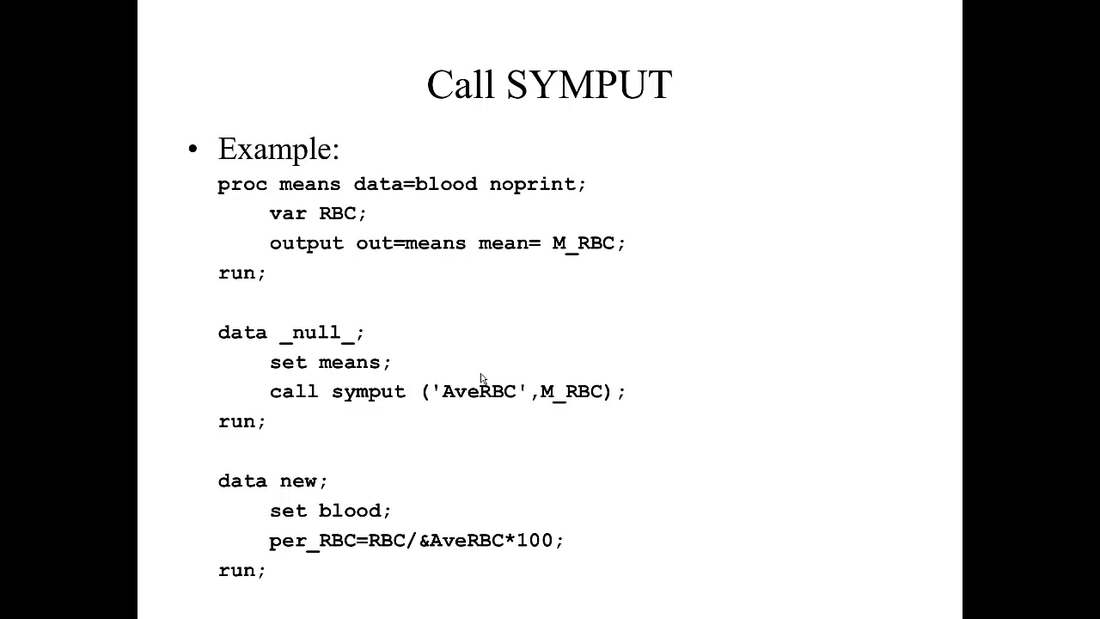
{"action": "mouse_move", "coordinate": [468, 277]}
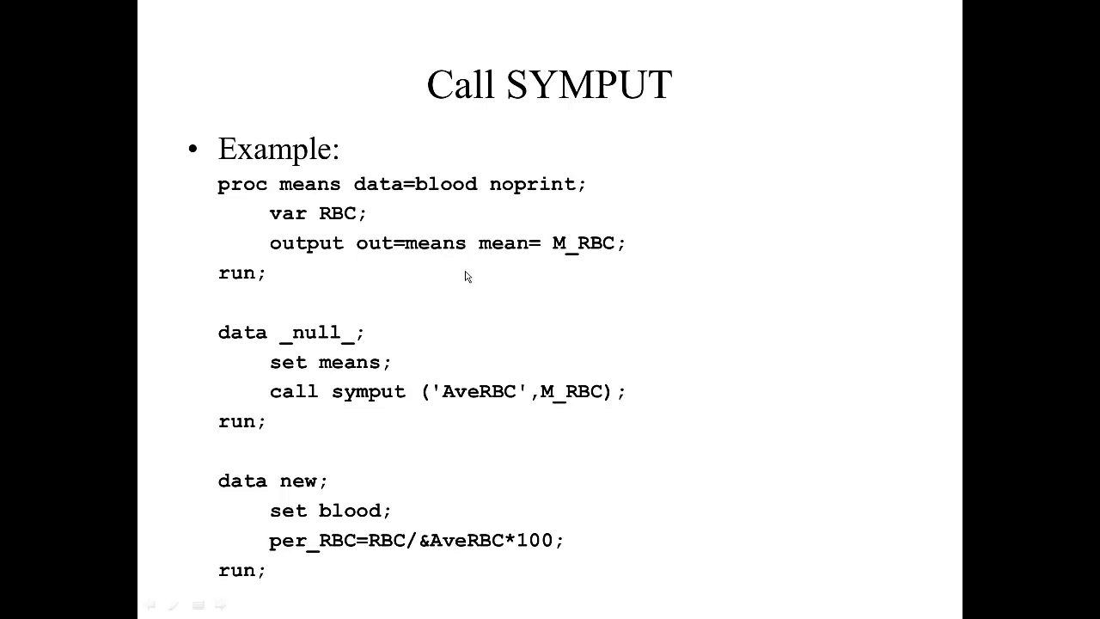
{"action": "mouse_move", "coordinate": [468, 519]}
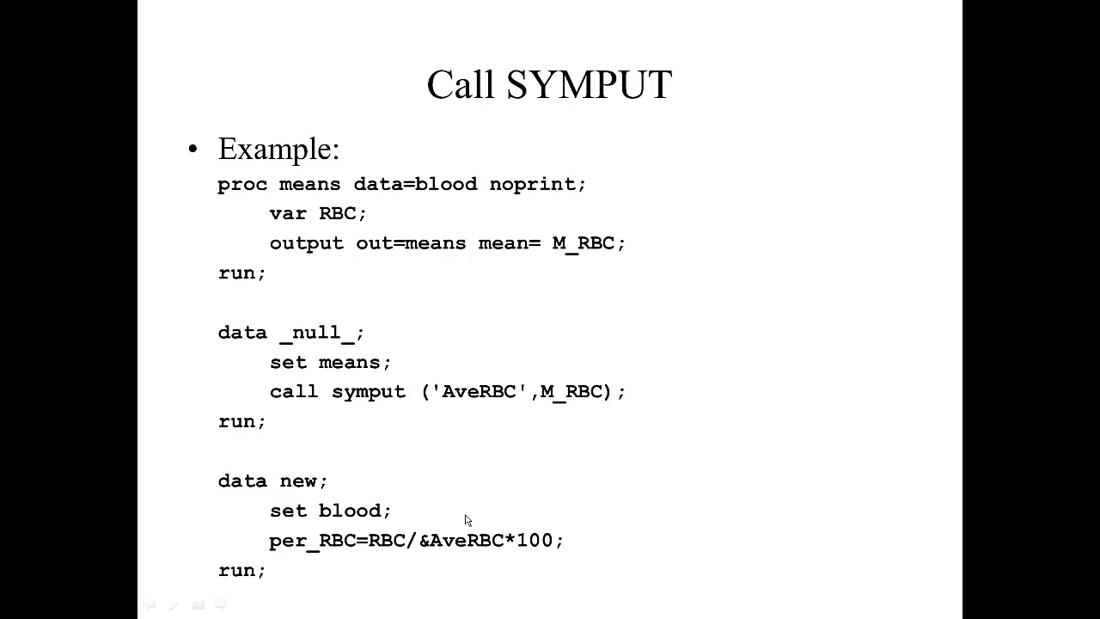
{"action": "mouse_move", "coordinate": [478, 411]}
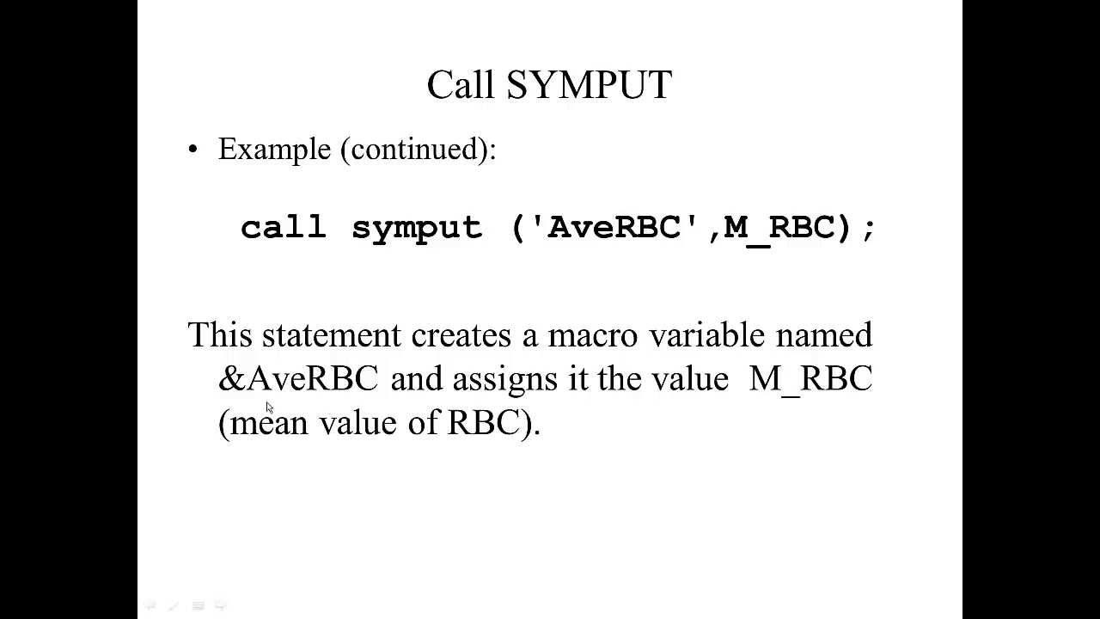
{"action": "mouse_move", "coordinate": [328, 396]}
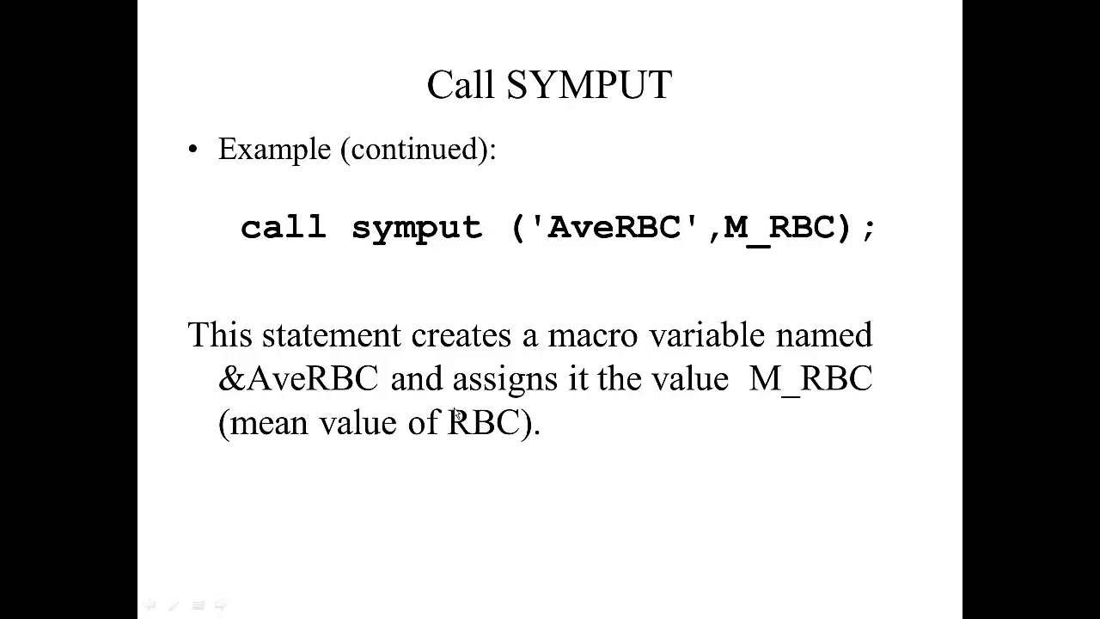
{"action": "mouse_move", "coordinate": [791, 412]}
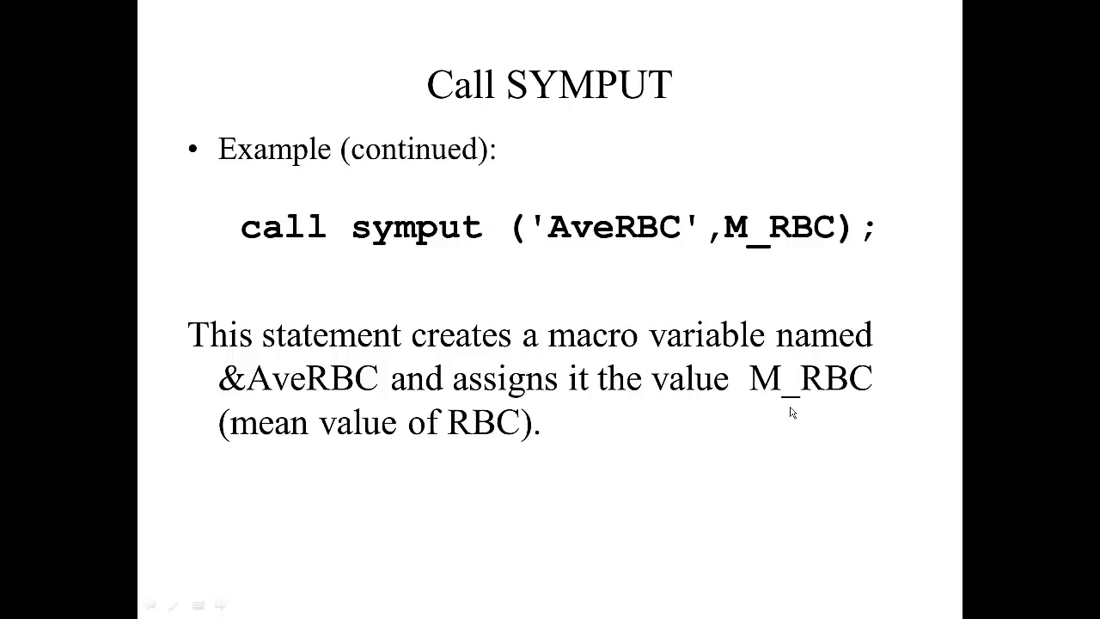
{"action": "mouse_move", "coordinate": [468, 447]}
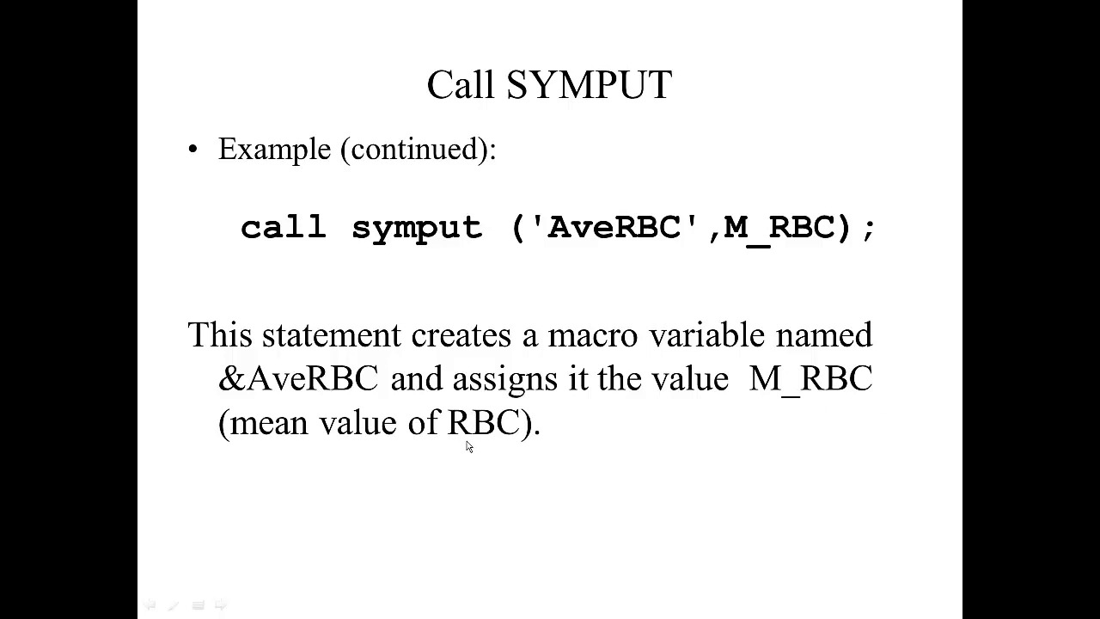
{"action": "mouse_move", "coordinate": [472, 439]}
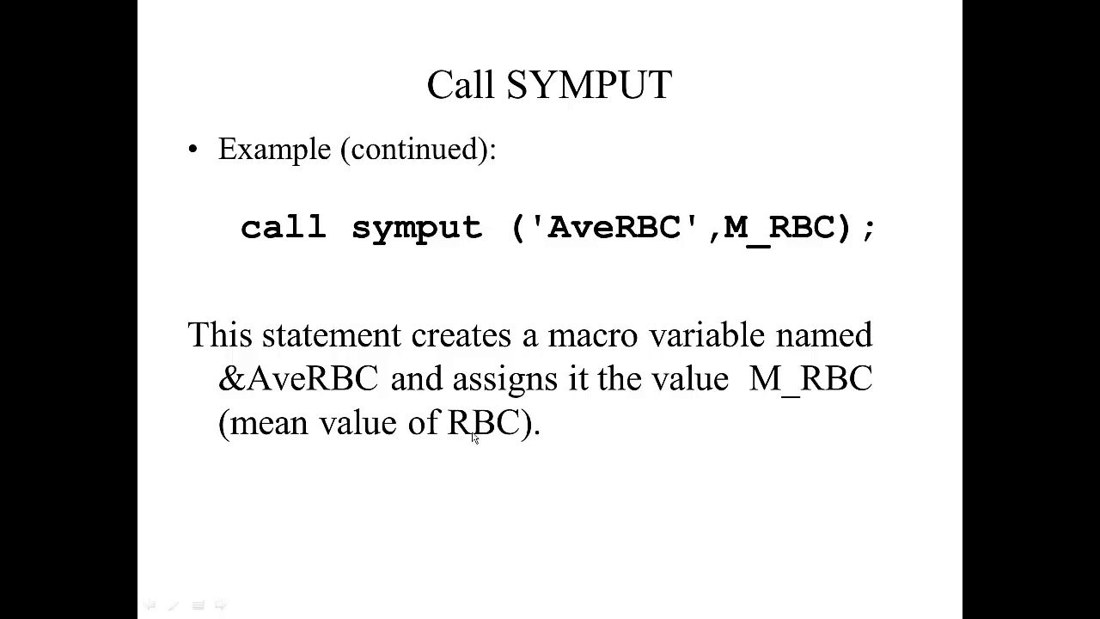
{"action": "mouse_move", "coordinate": [344, 387]}
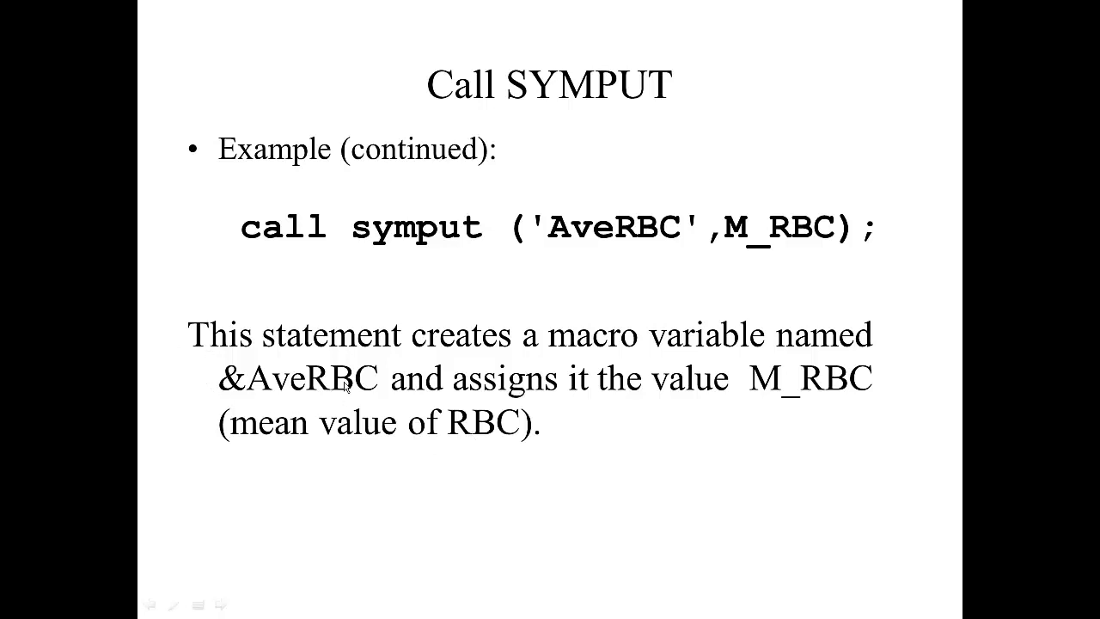
{"action": "mouse_move", "coordinate": [326, 395]}
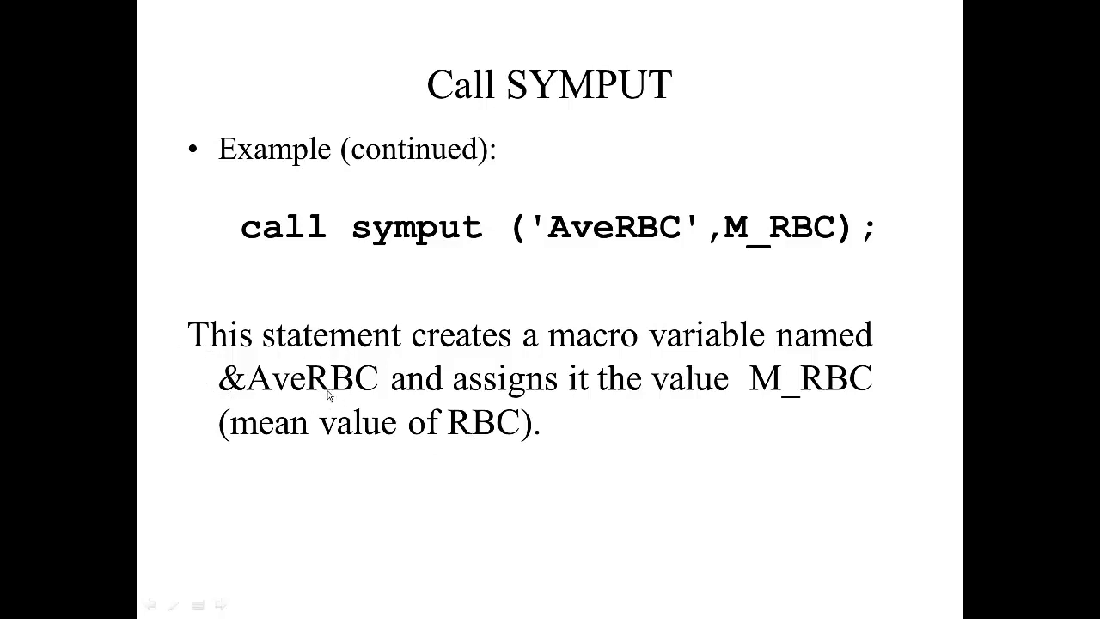
{"action": "mouse_move", "coordinate": [316, 471]}
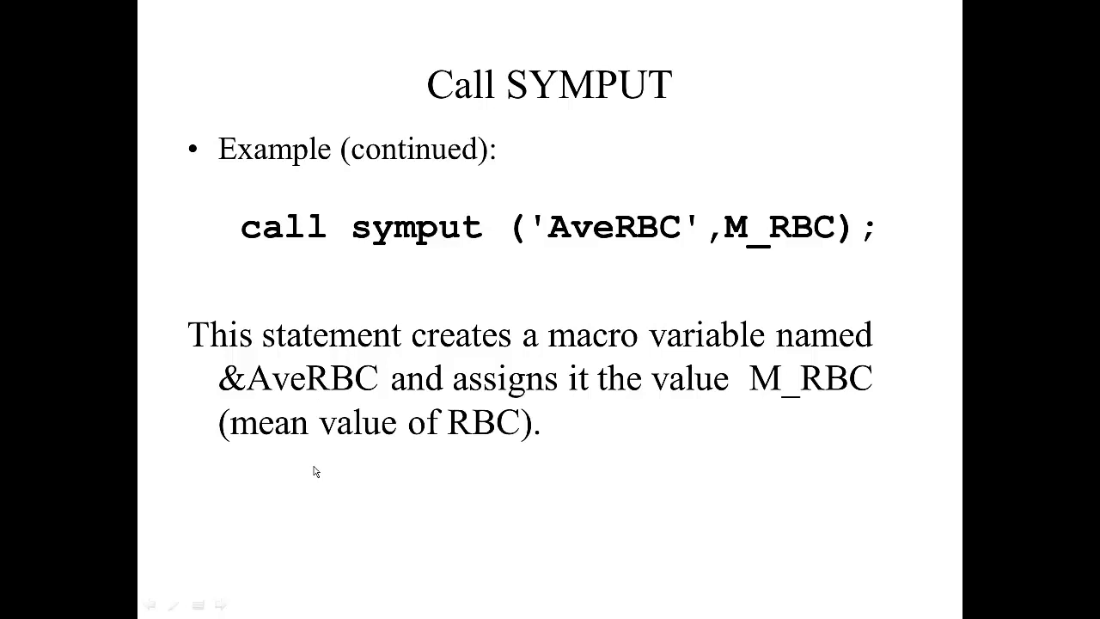